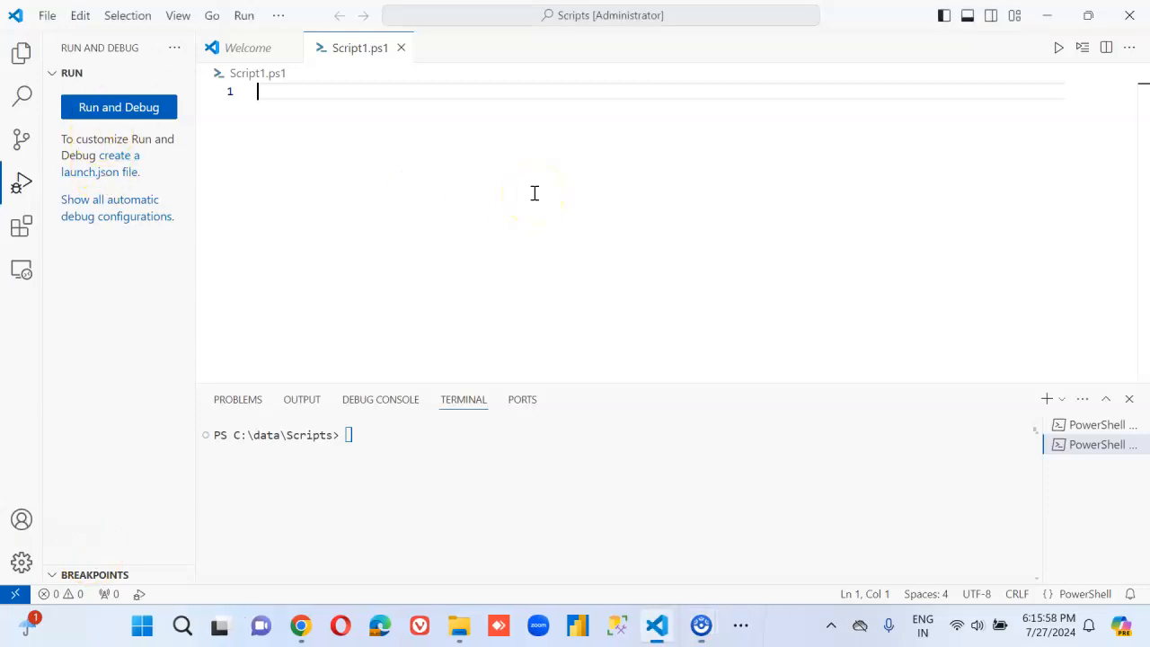
# - Type an empty PowerShell function named MyFunction with its curly braces in Script1.ps1
pyautogui.write('function')
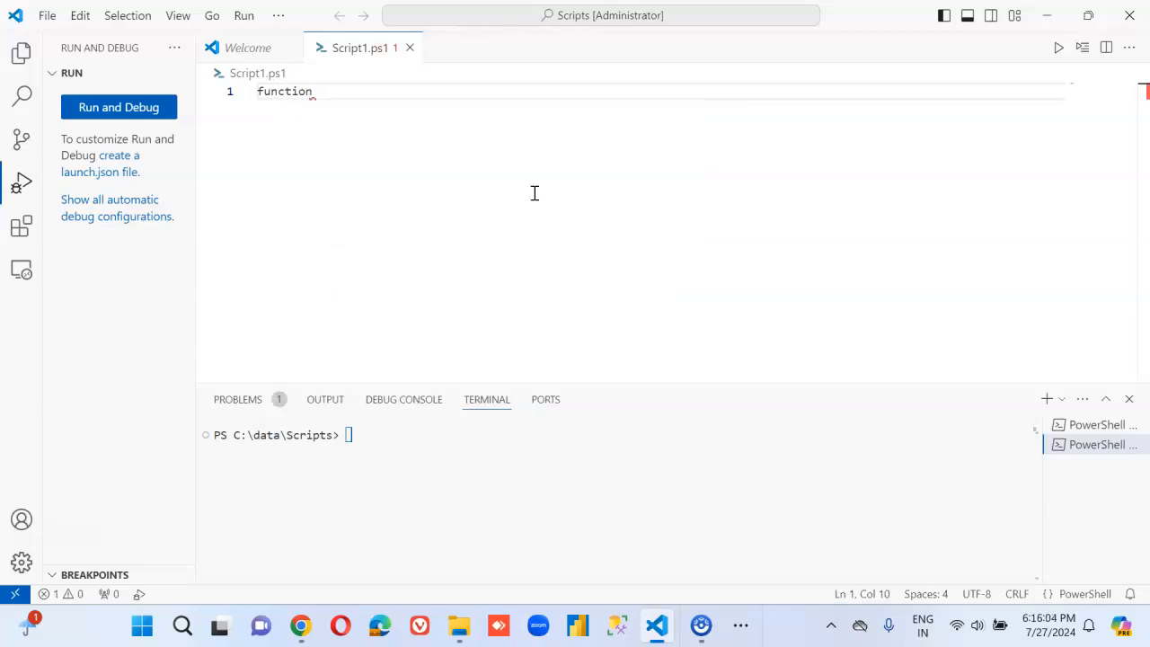
pyautogui.write('M')
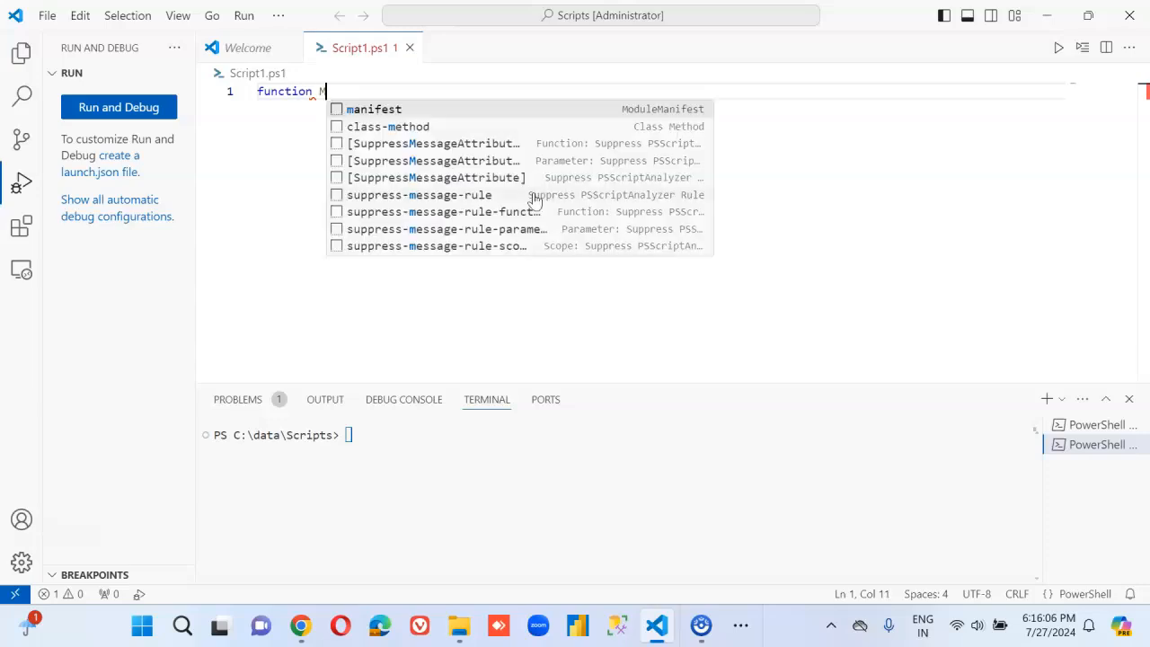
pyautogui.write('yFunctio')
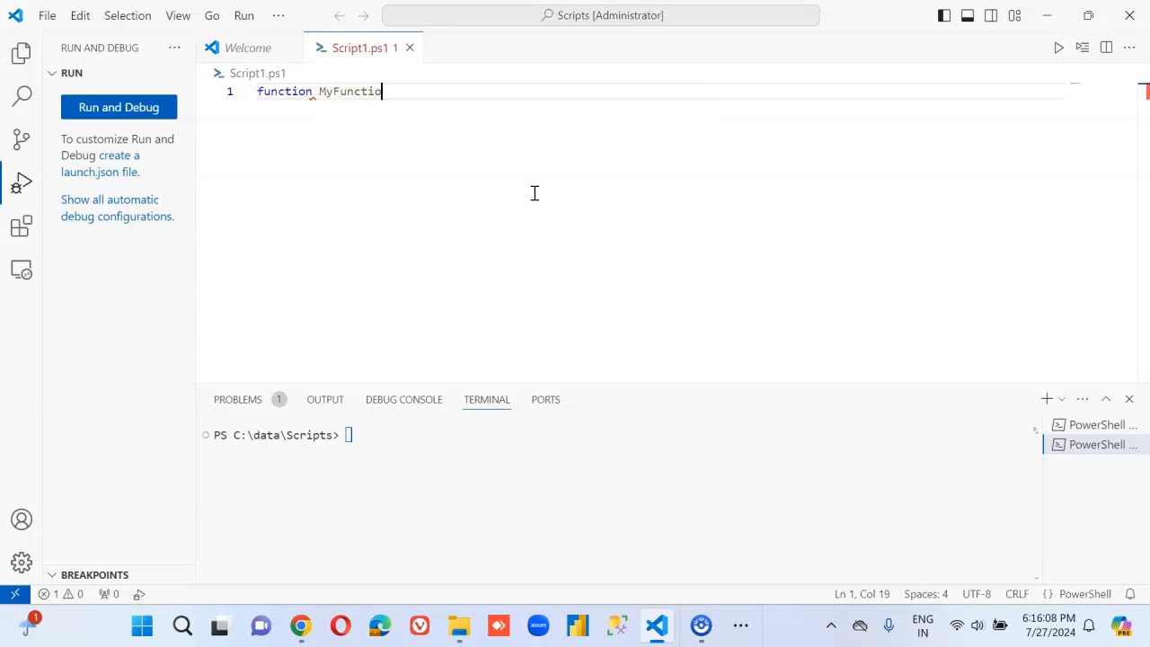
pyautogui.write('n')
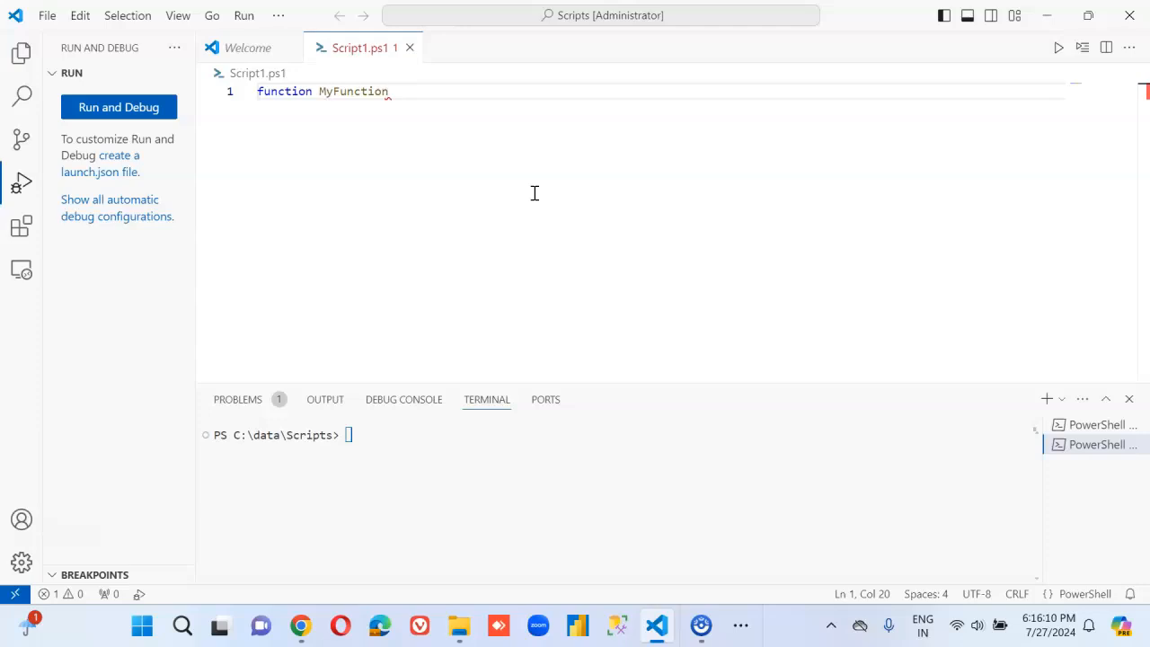
pyautogui.press('Return')
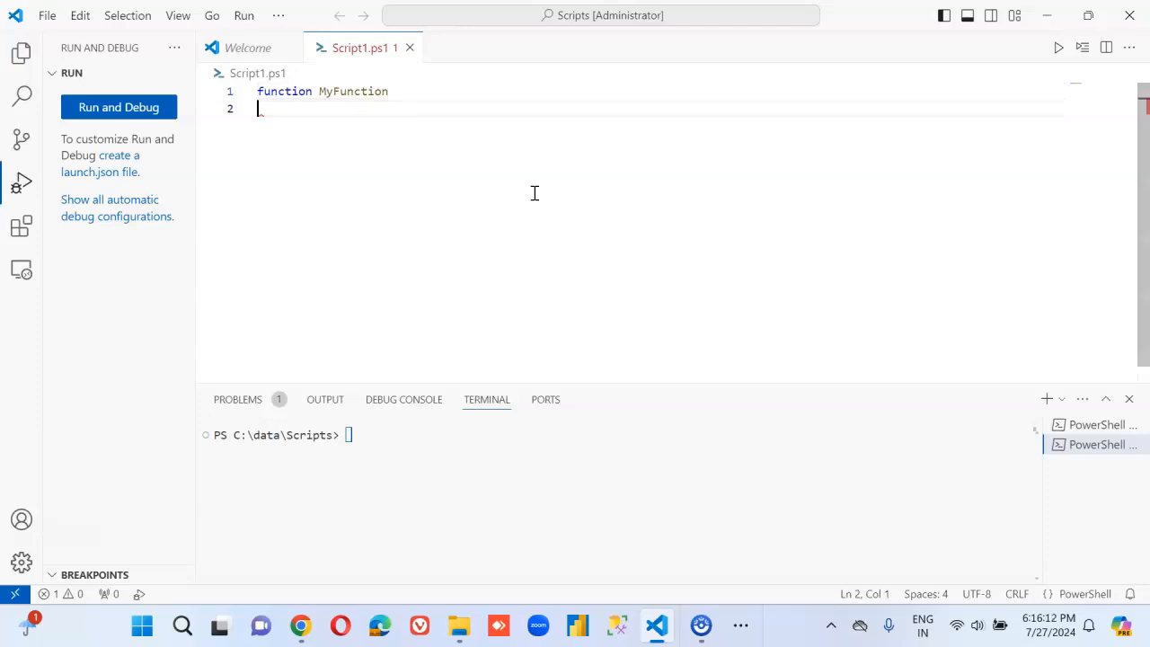
pyautogui.write('{')
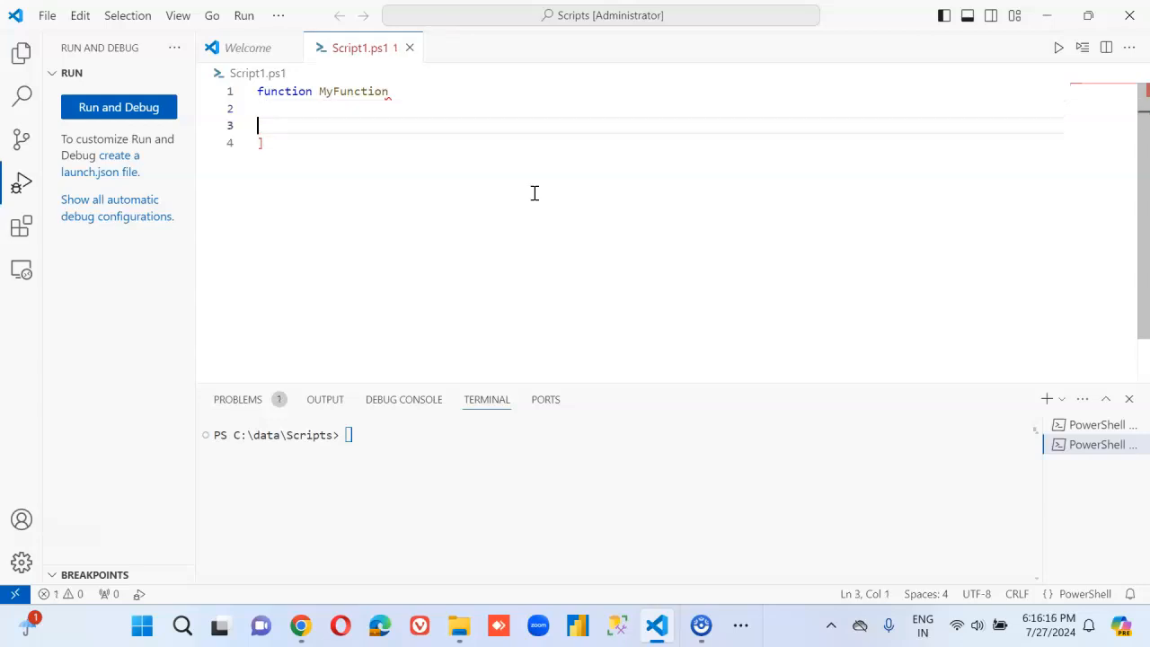
pyautogui.write('{')
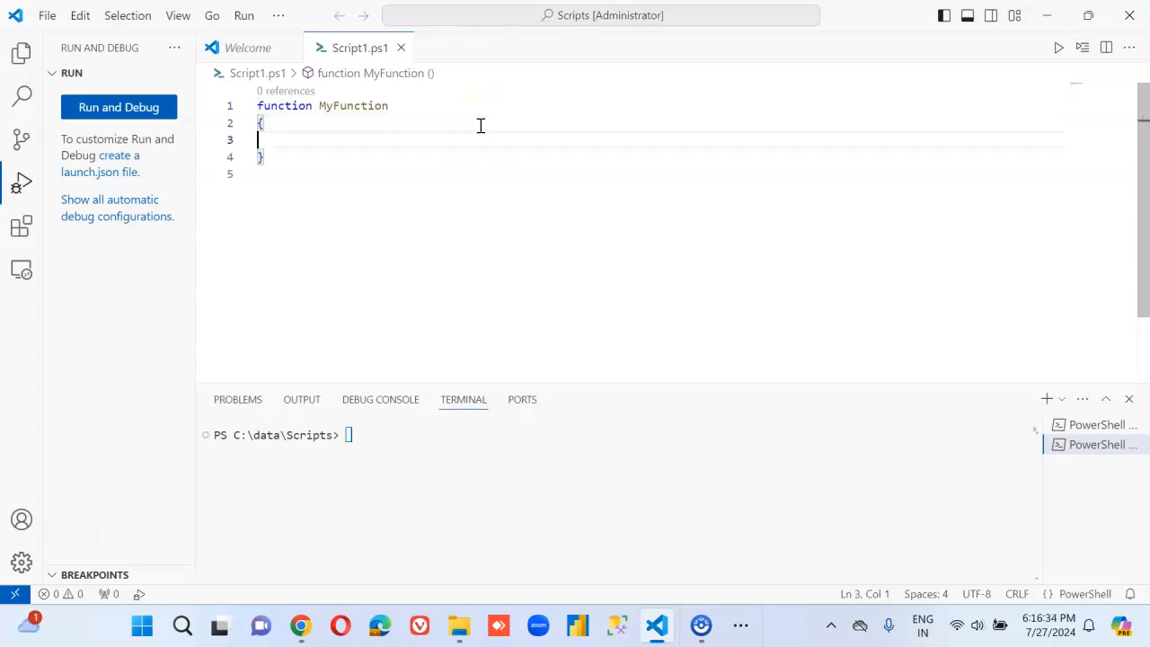
# - Make MyFunction run write-host "Inside MyFunction" and add a MyFunction call below it
pyautogui.write('write')
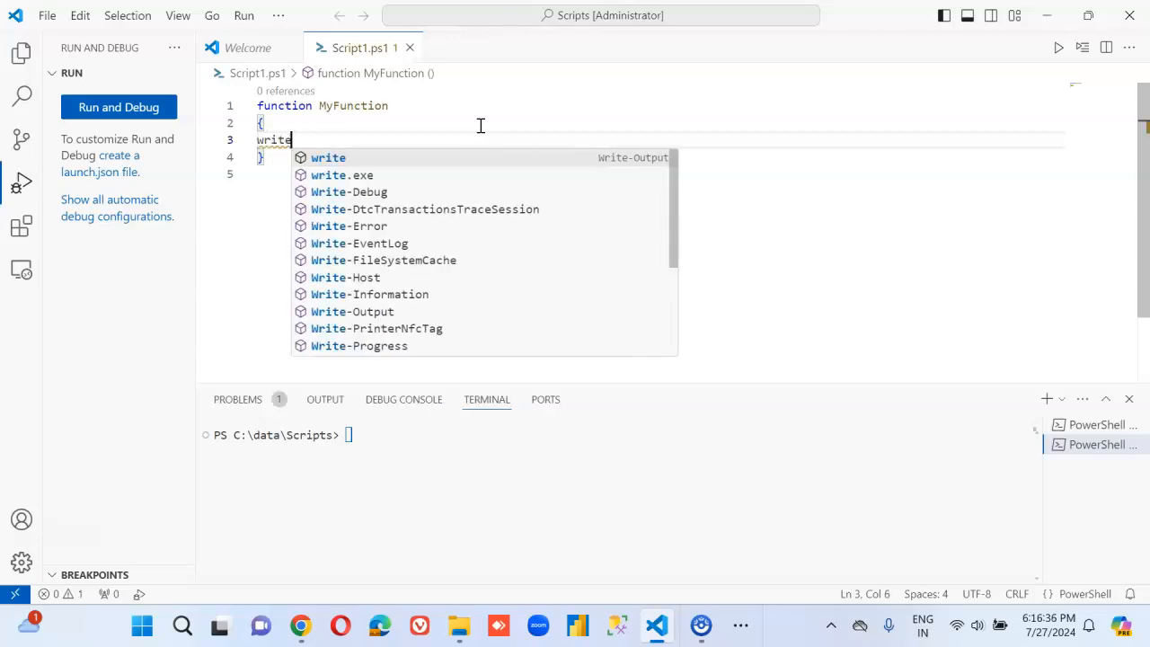
pyautogui.write('-host')
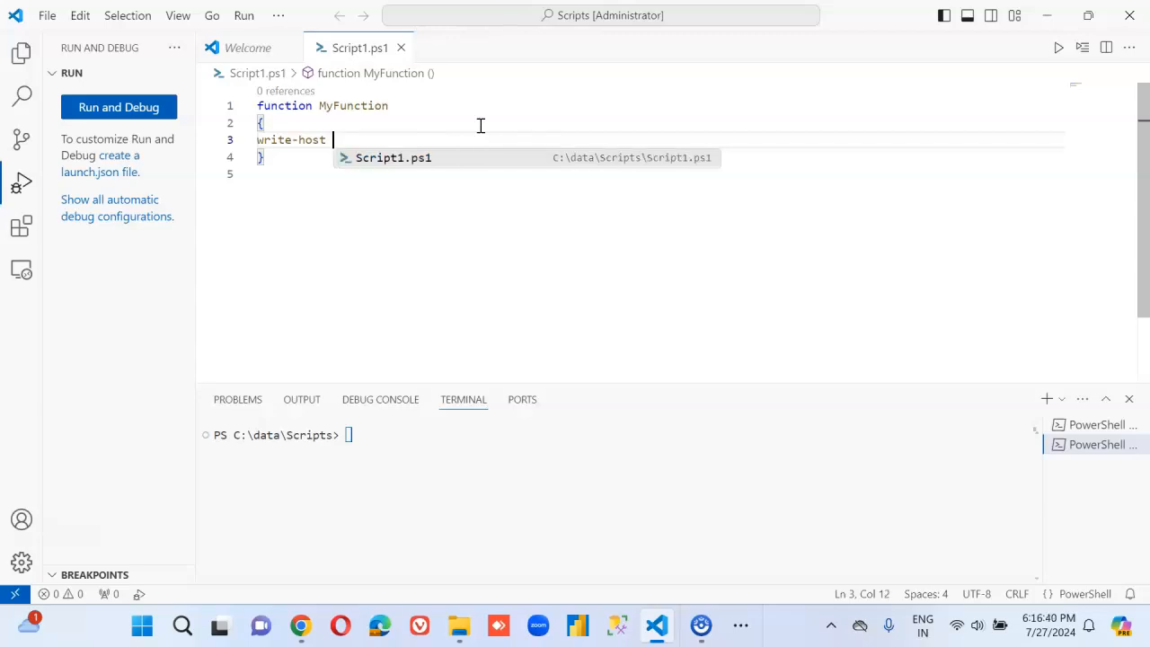
pyautogui.write('"Inside My')
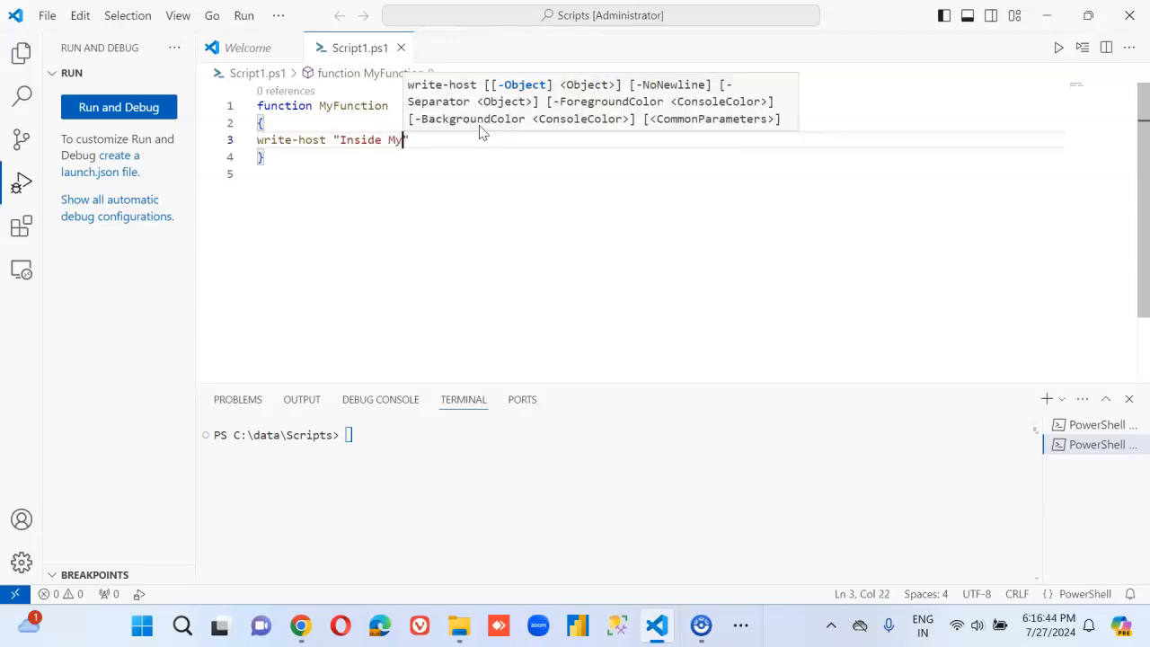
pyautogui.write('Function')
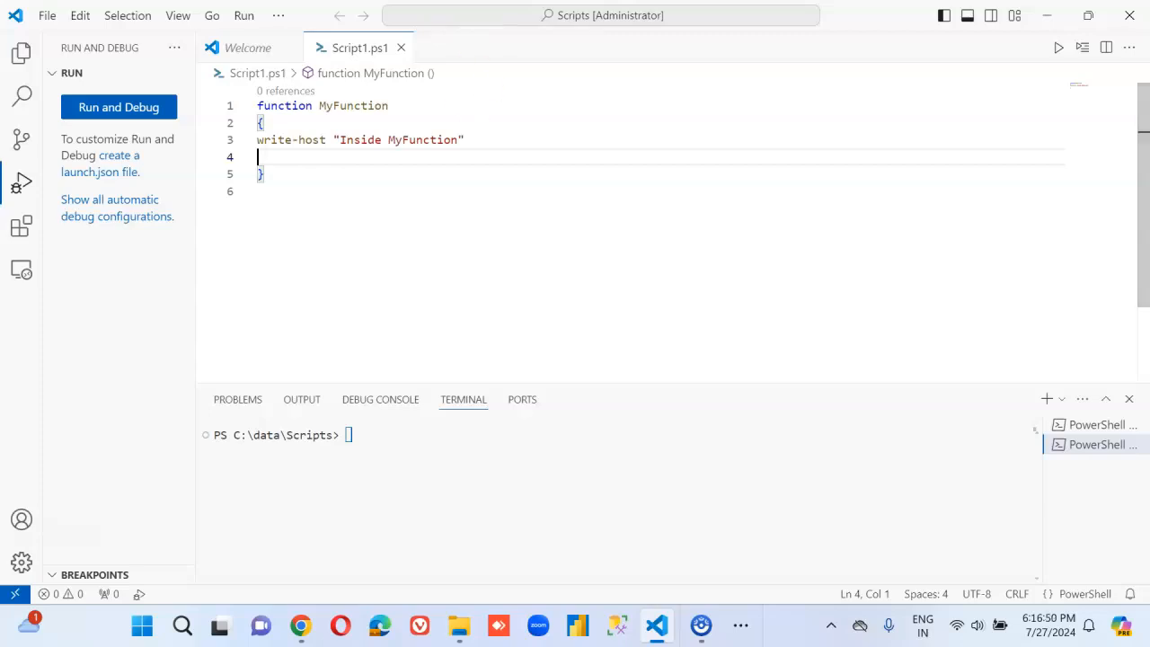
pyautogui.doubleClick(353, 105)
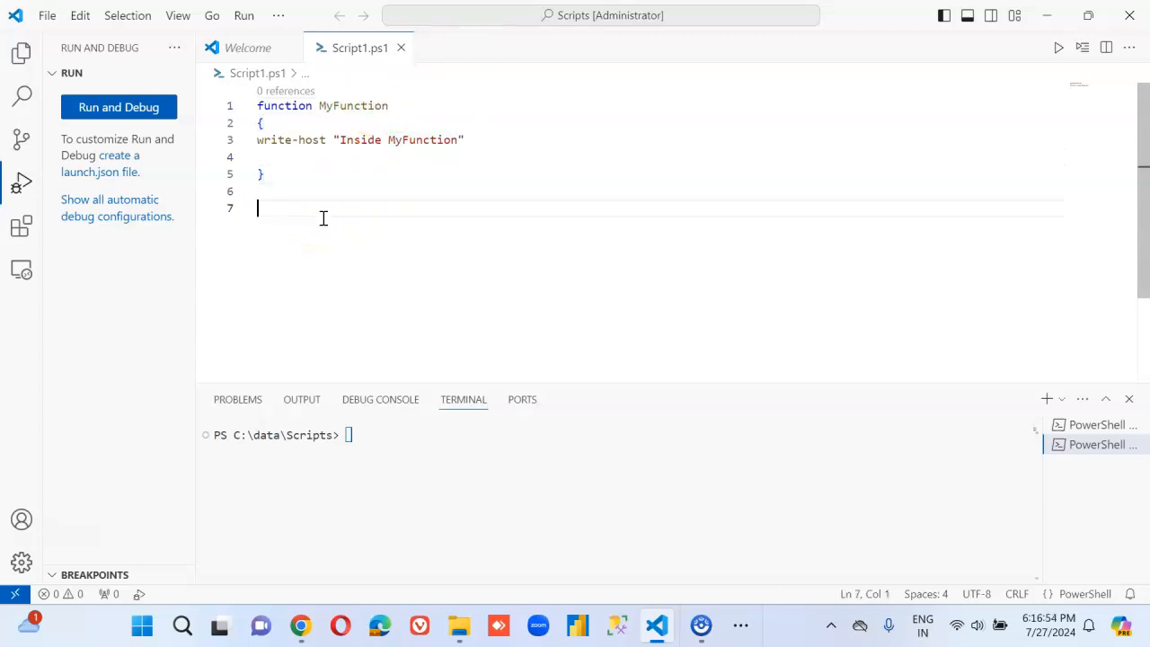
pyautogui.write('MyFunction')
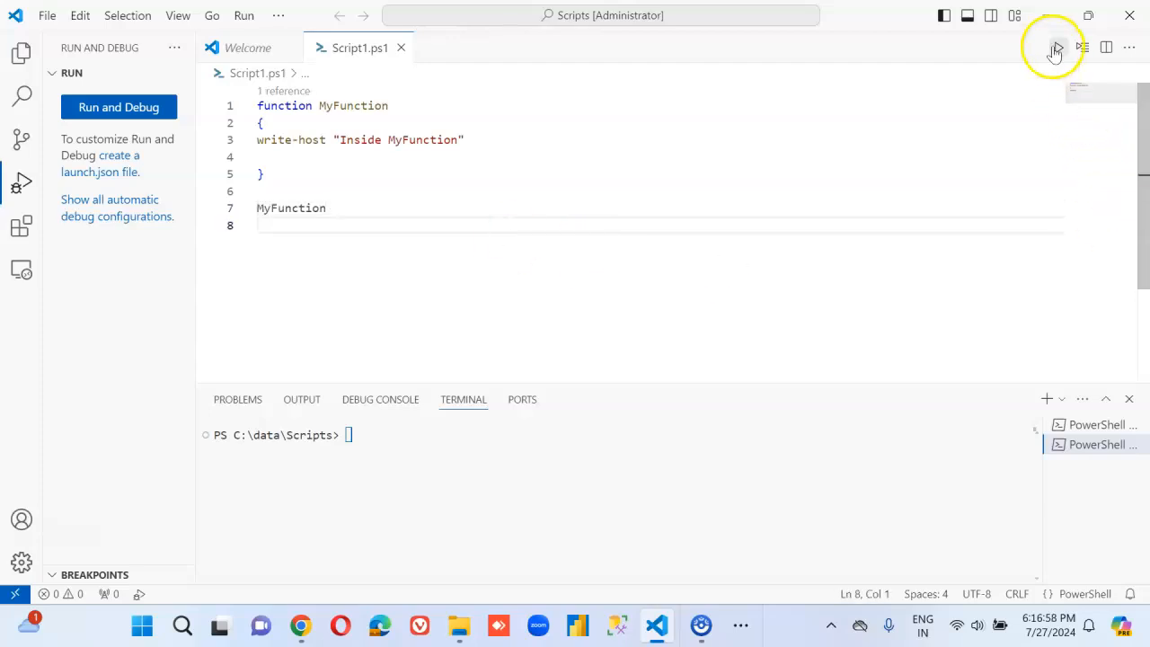
# - Run Script1.ps1 and check the terminal prints "Inside MyFunction"
pyautogui.click(1056, 47)
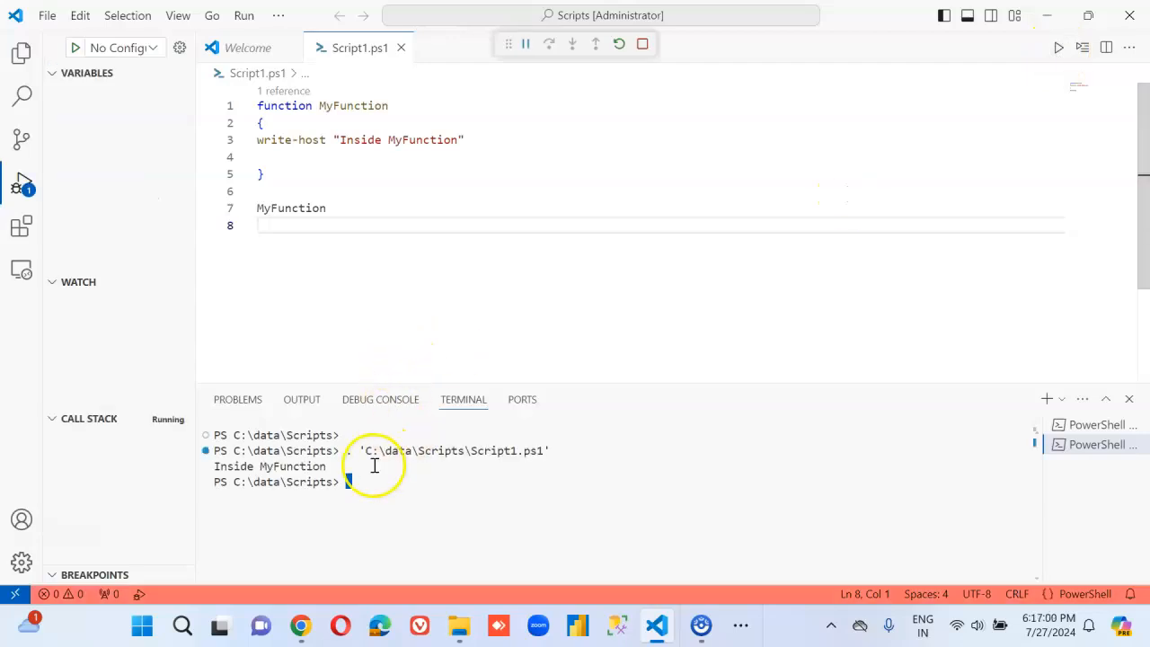
pyautogui.click(21, 183)
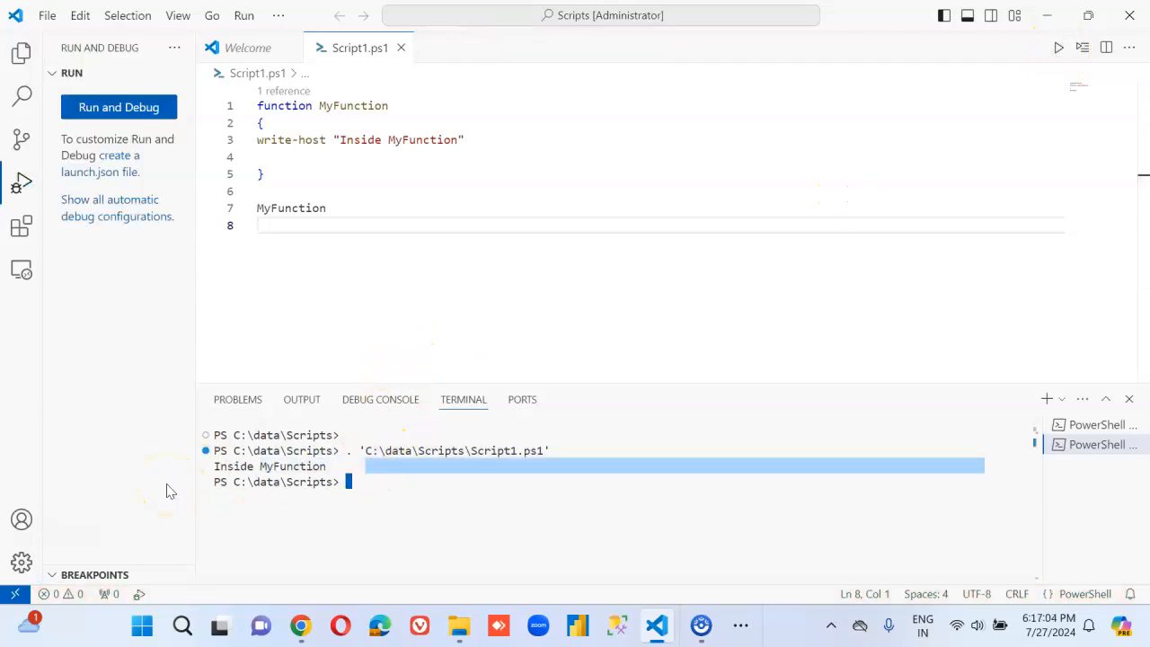
pyautogui.moveTo(117, 234)
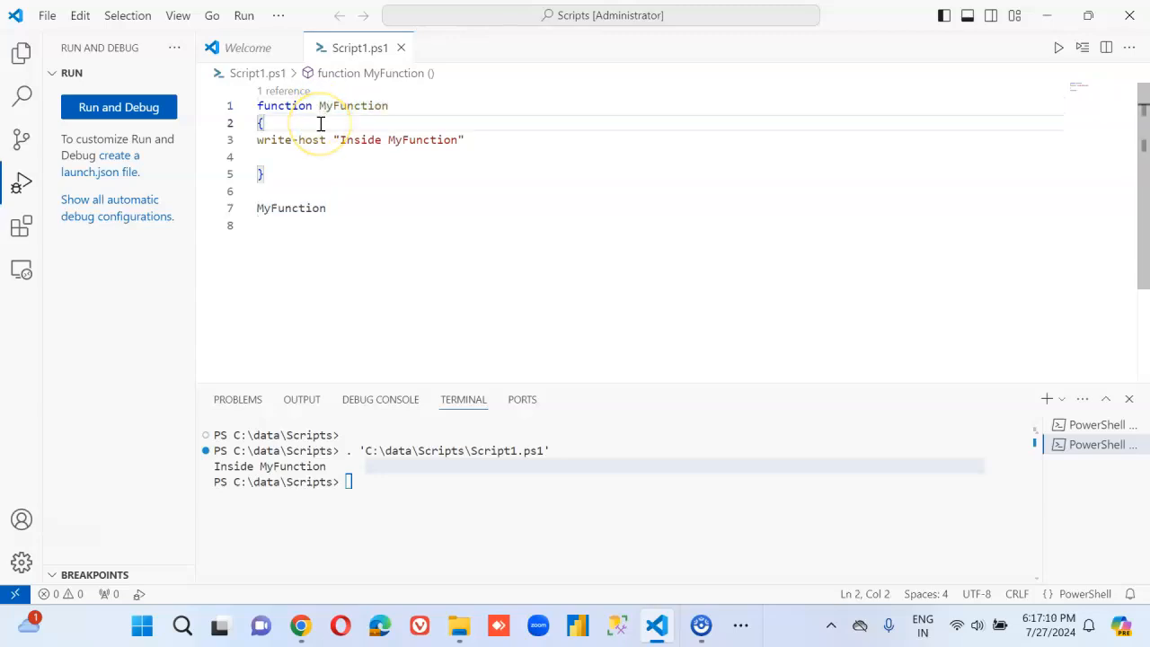
# - Add a param block to MyFunction declaring [string] $x and [string] $y
pyautogui.write('para')
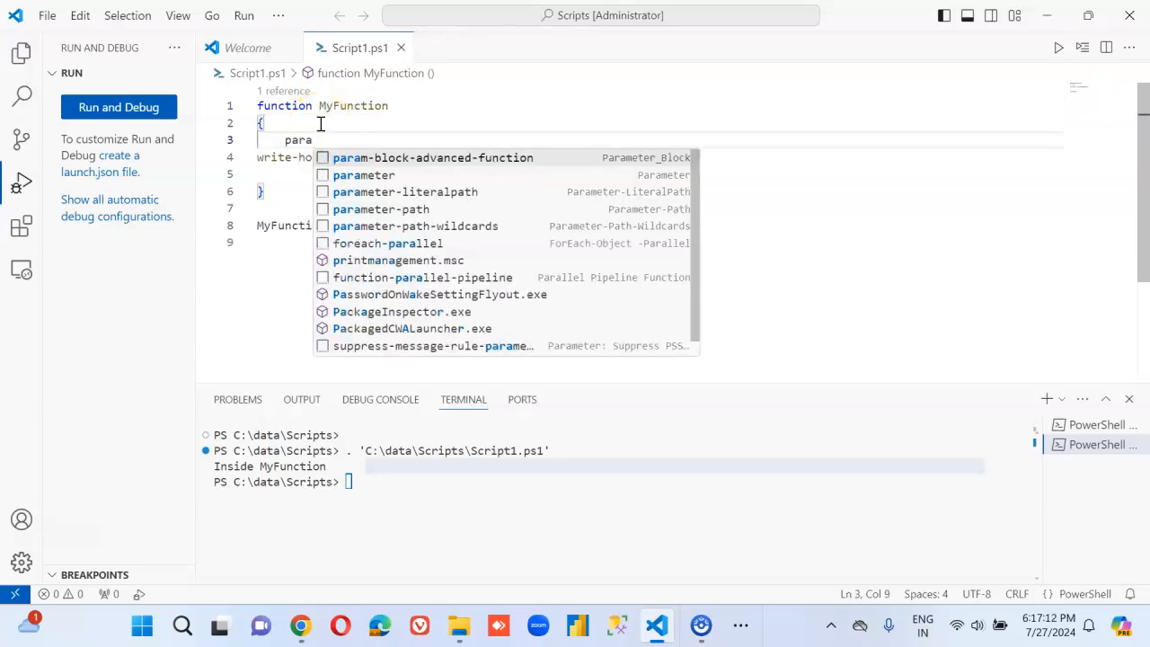
pyautogui.write('m(')
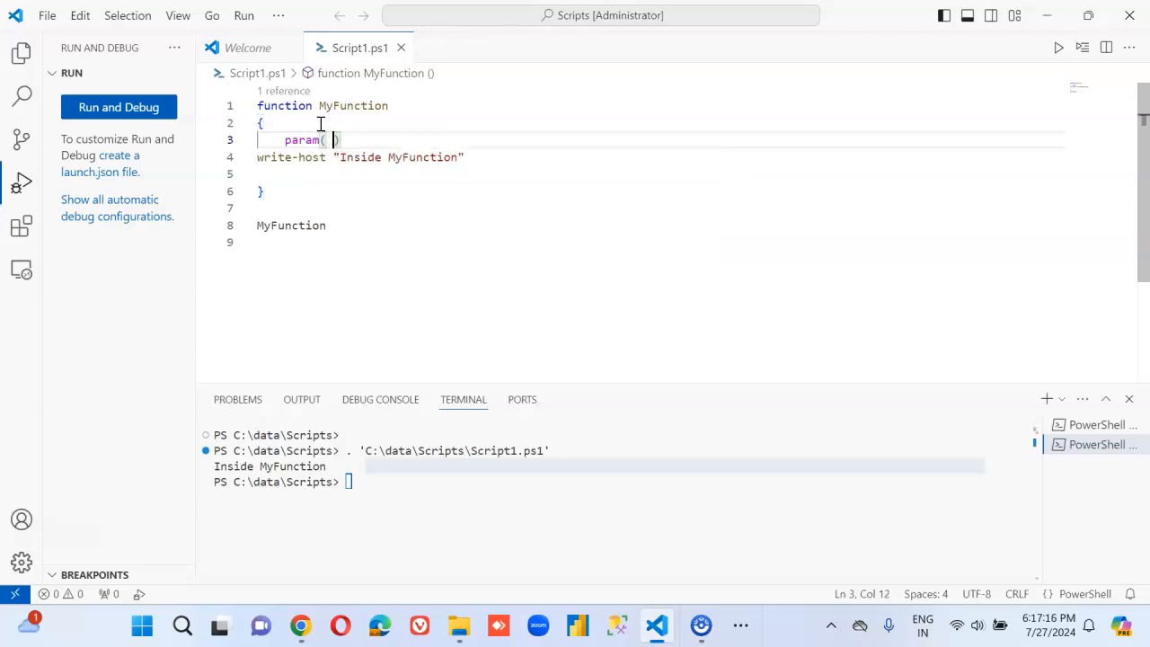
pyautogui.write('[string')
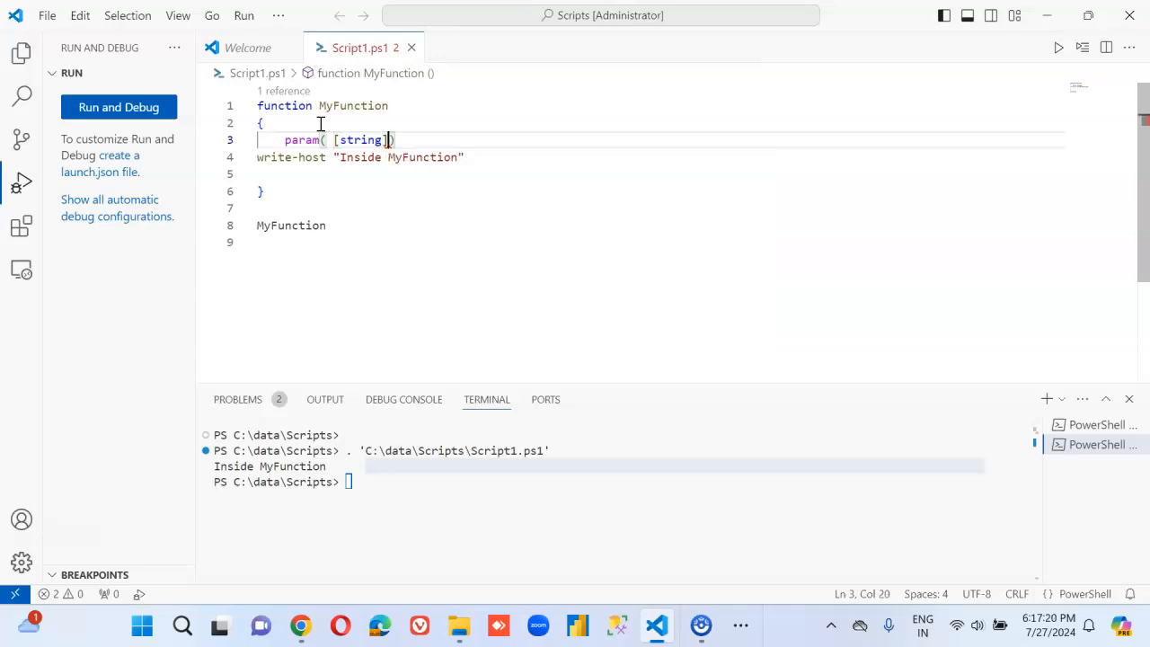
pyautogui.write('$')
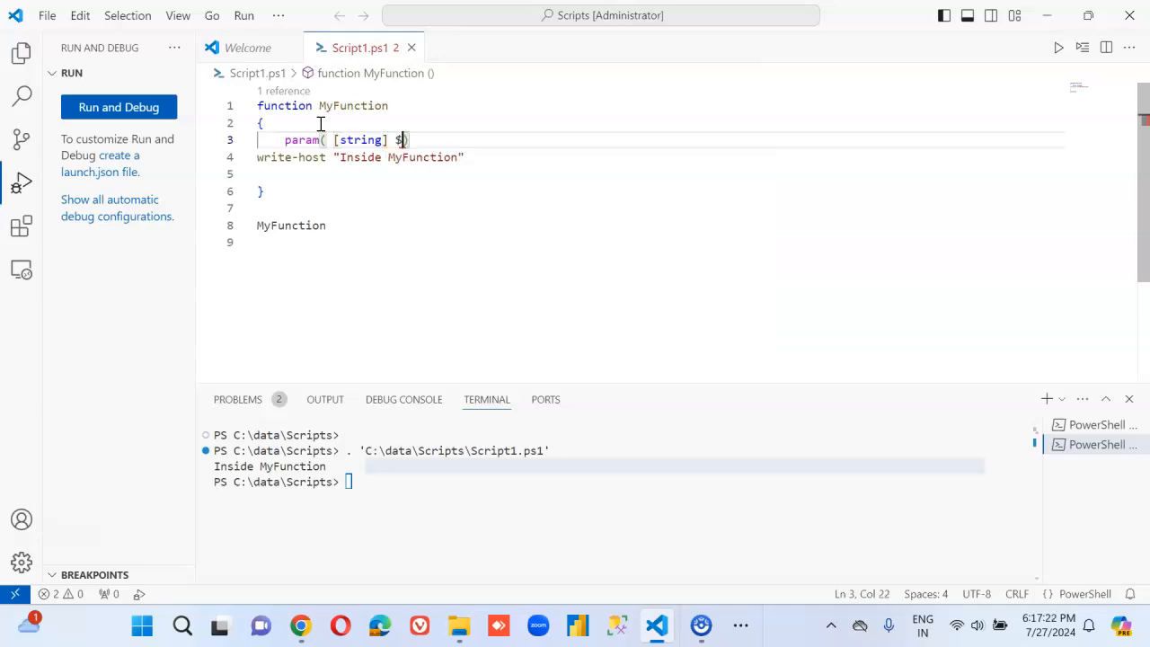
pyautogui.write('x, [')
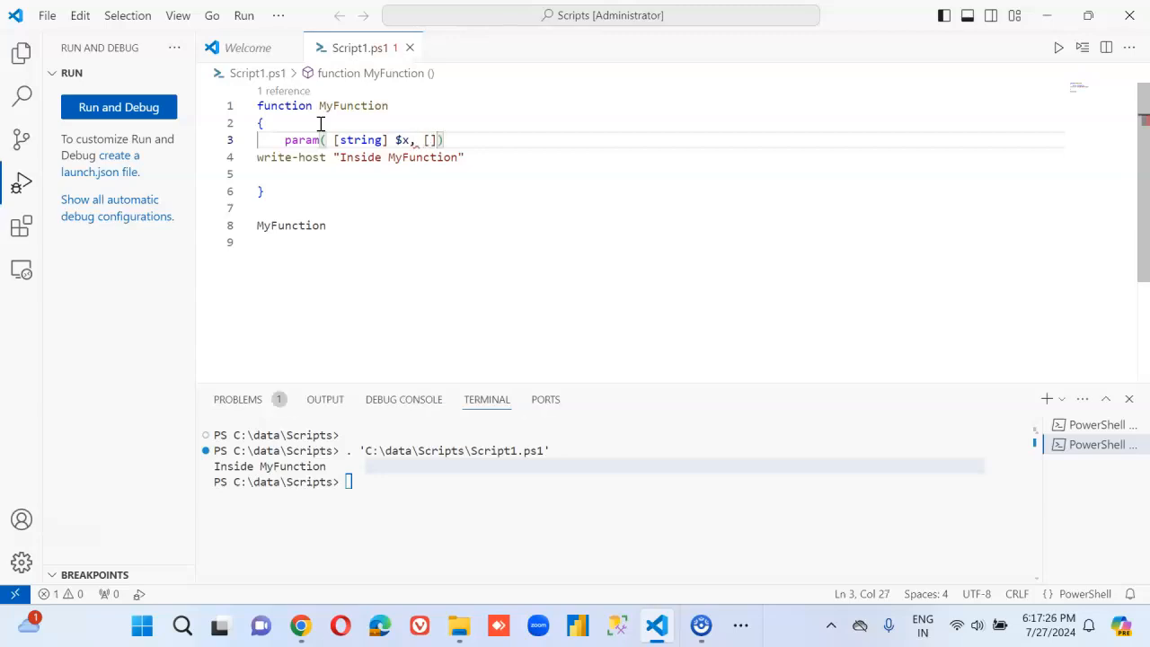
pyautogui.write('[string')
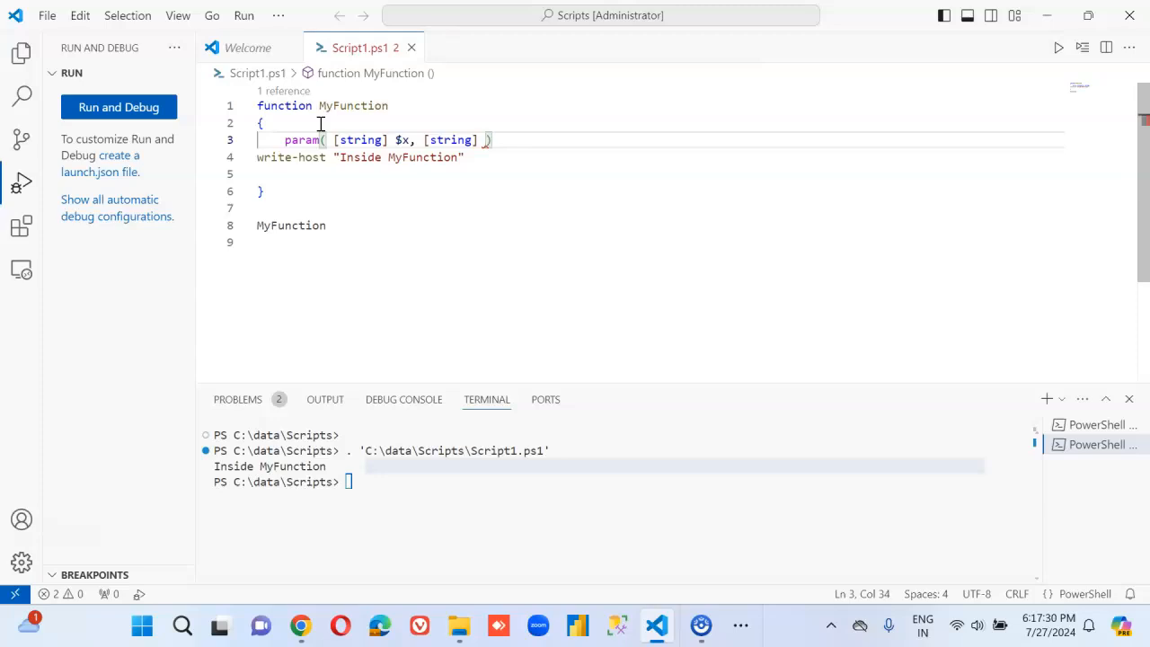
pyautogui.write('$')
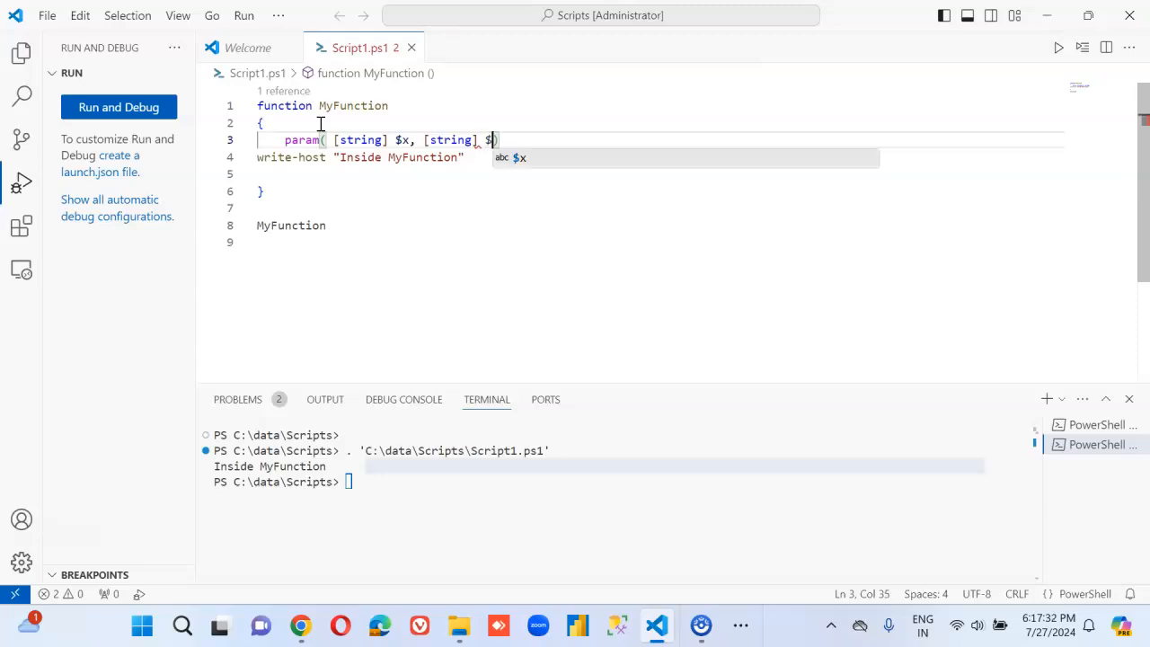
pyautogui.write('y')
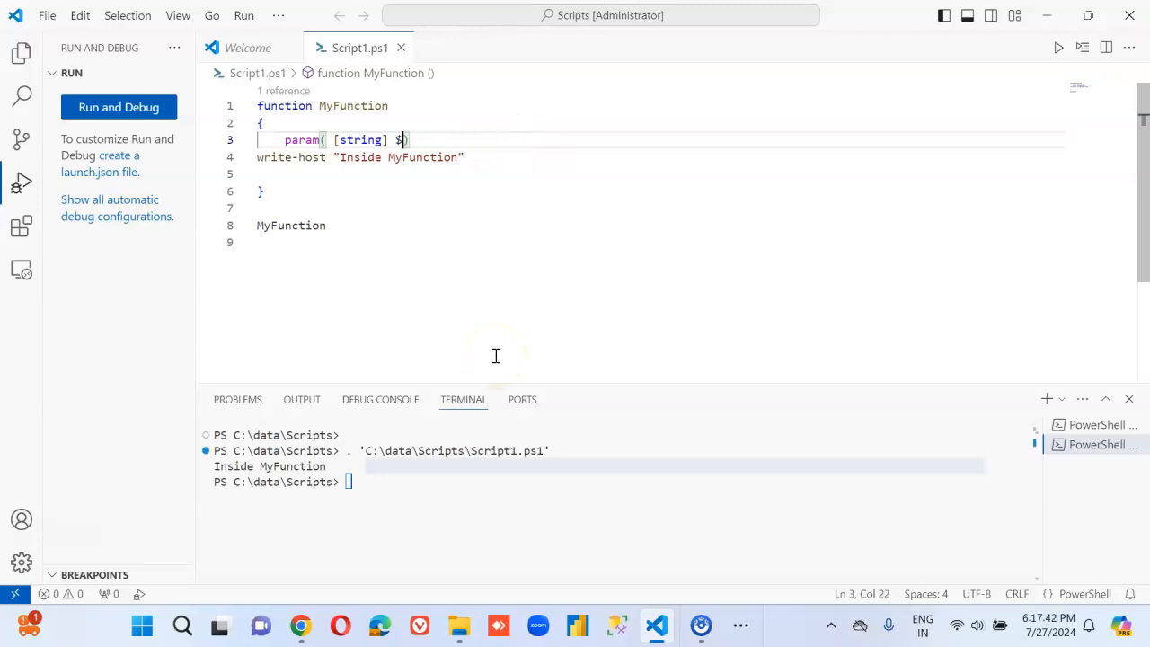
# - Change the parameter to [string] $Message and have write-host output $Message
pyautogui.write('Message')
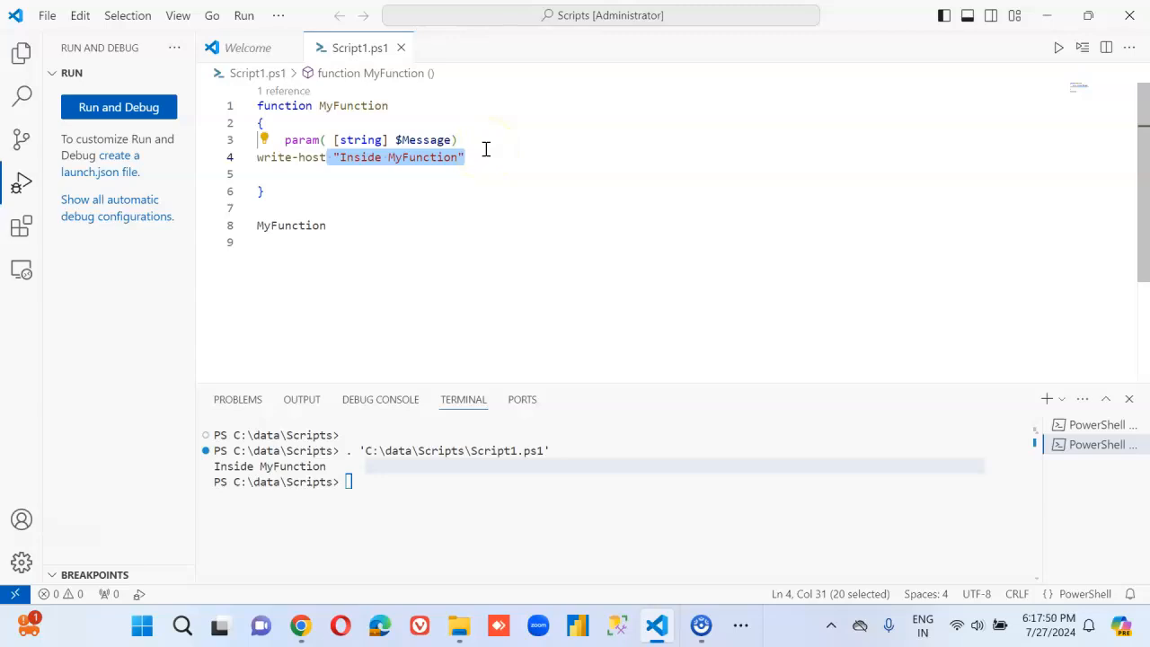
pyautogui.write('$Message')
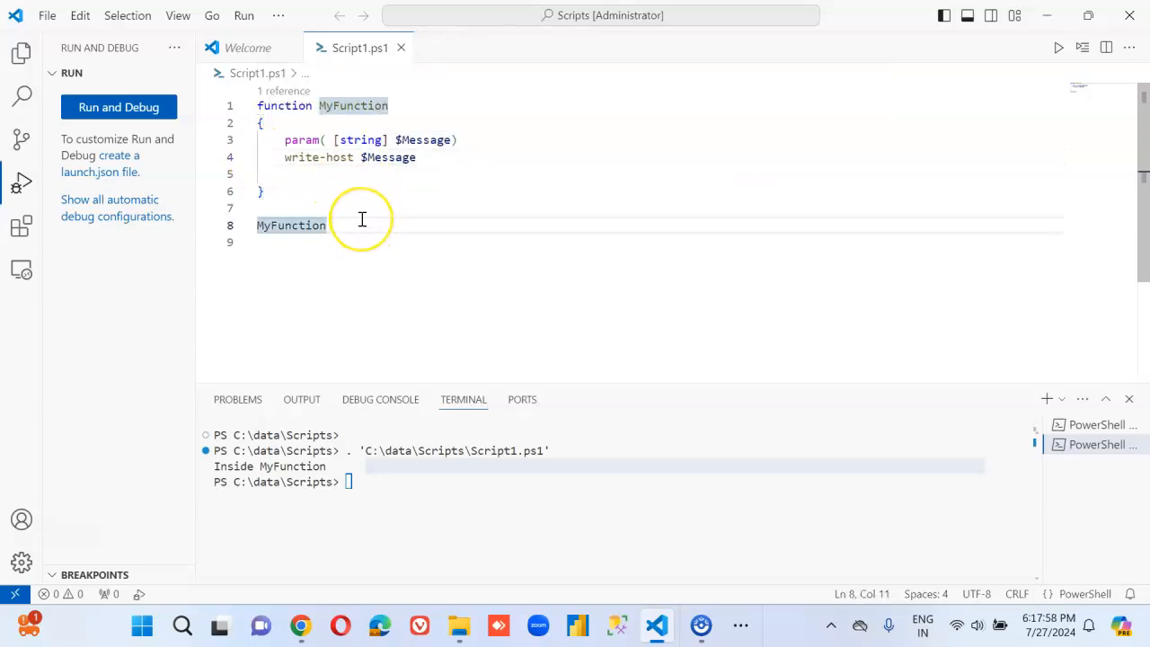
# - Pass the string "Passed this to fuction" to the MyFunction call on line 8
pyautogui.write('("")')
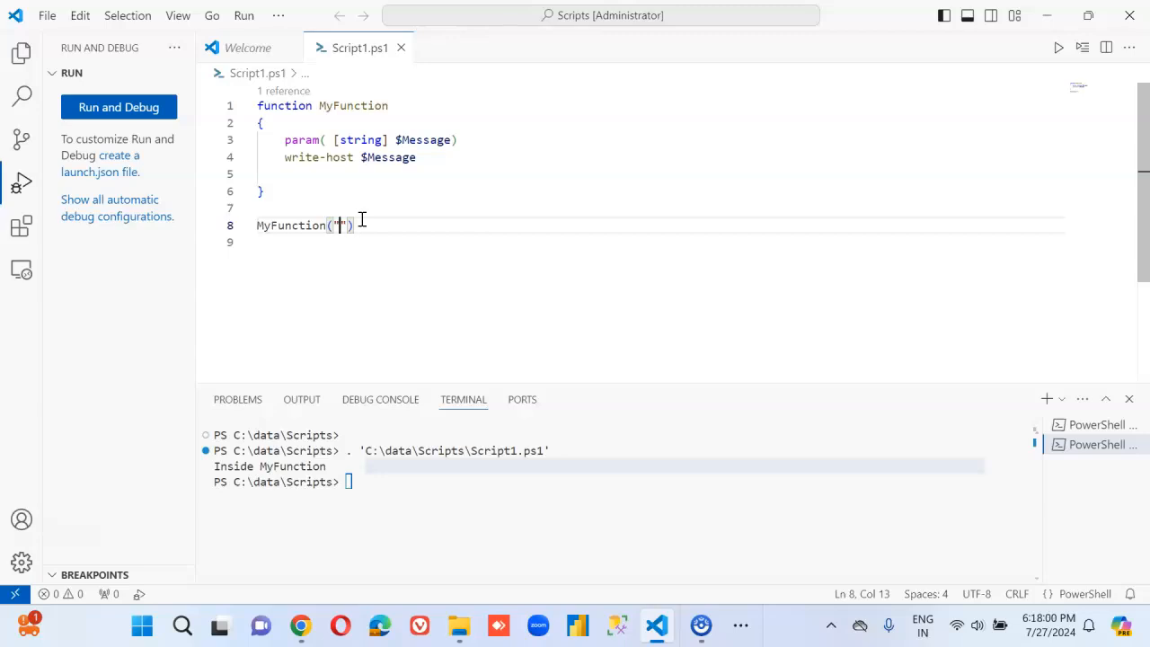
pyautogui.write('d')
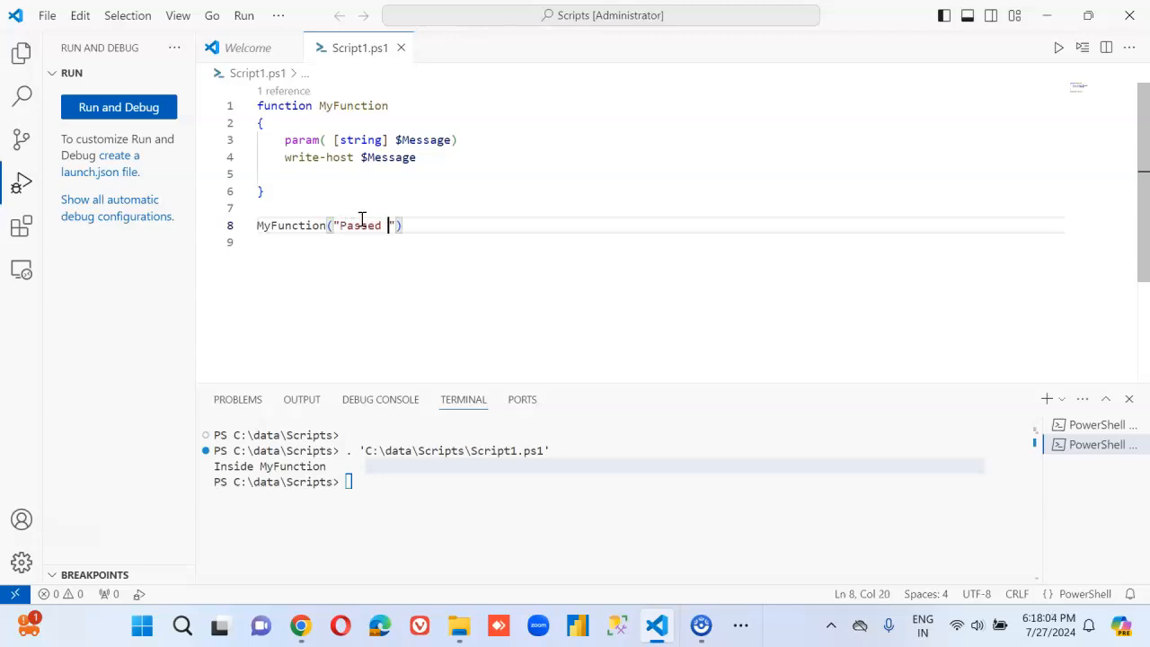
pyautogui.write('this to d')
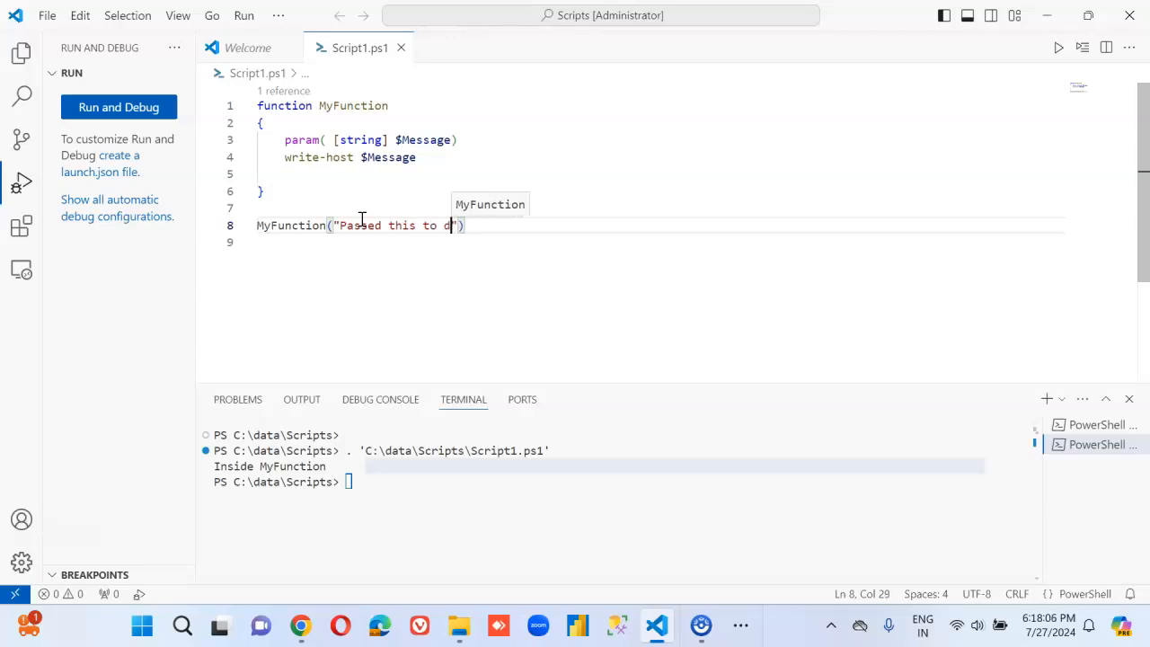
pyautogui.write('fuction')
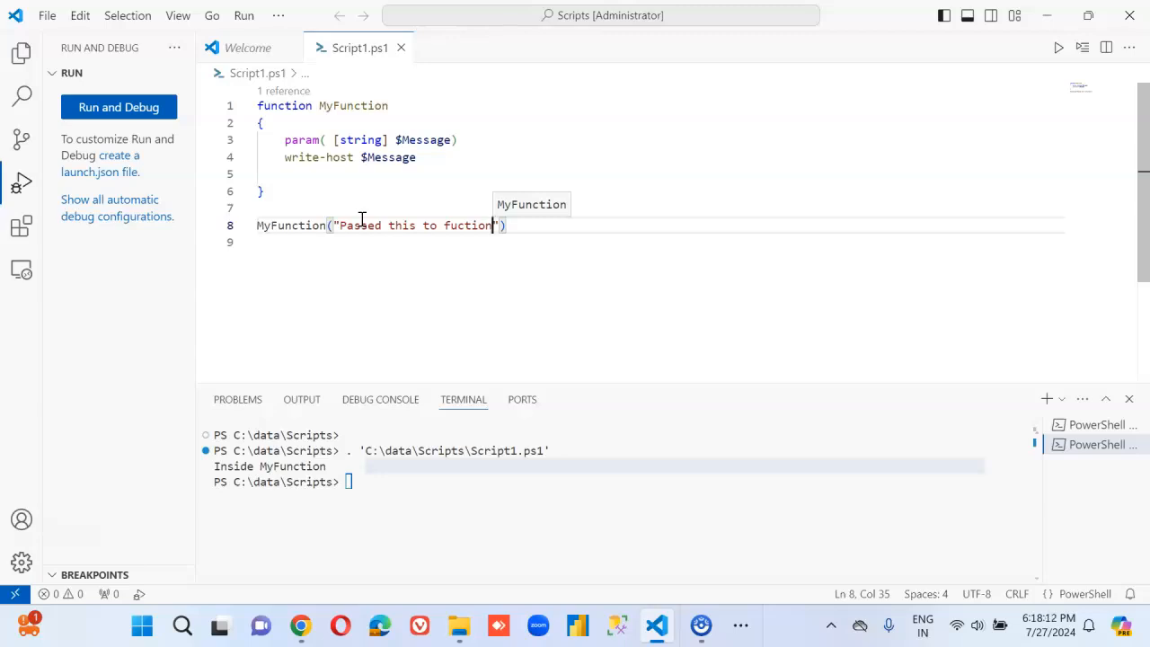
pyautogui.moveTo(990, 16)
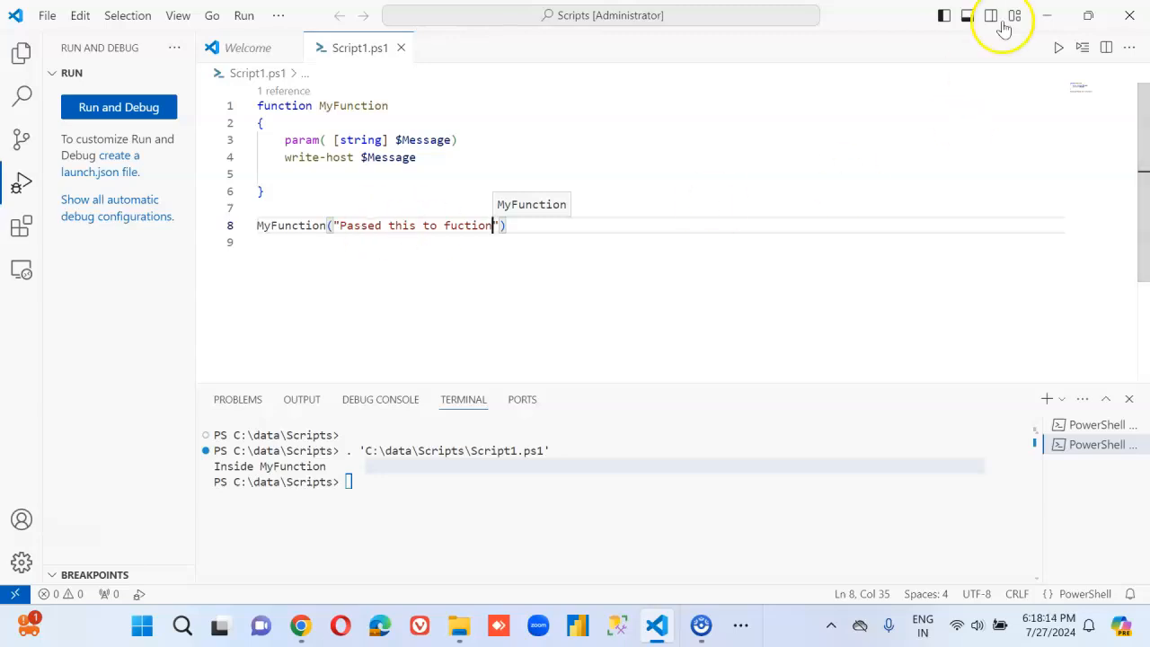
# - Run Script1.ps1 so the terminal prints "Passed this to fuction"
pyautogui.click(1058, 48)
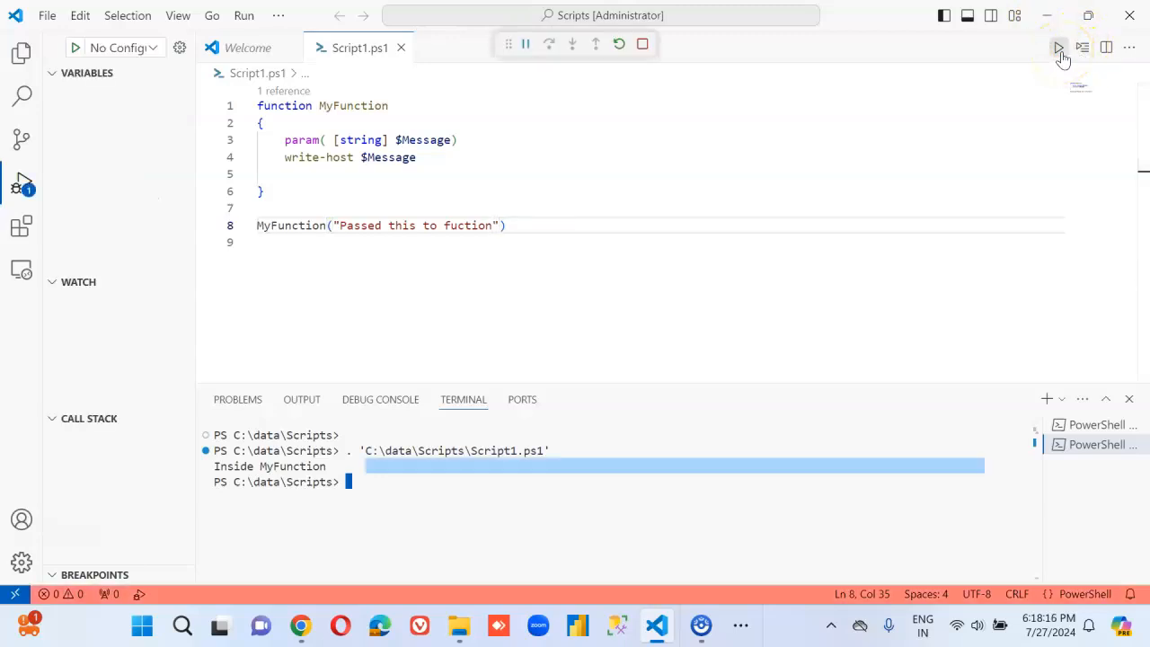
pyautogui.click(1058, 47)
pyautogui.write('x, [')
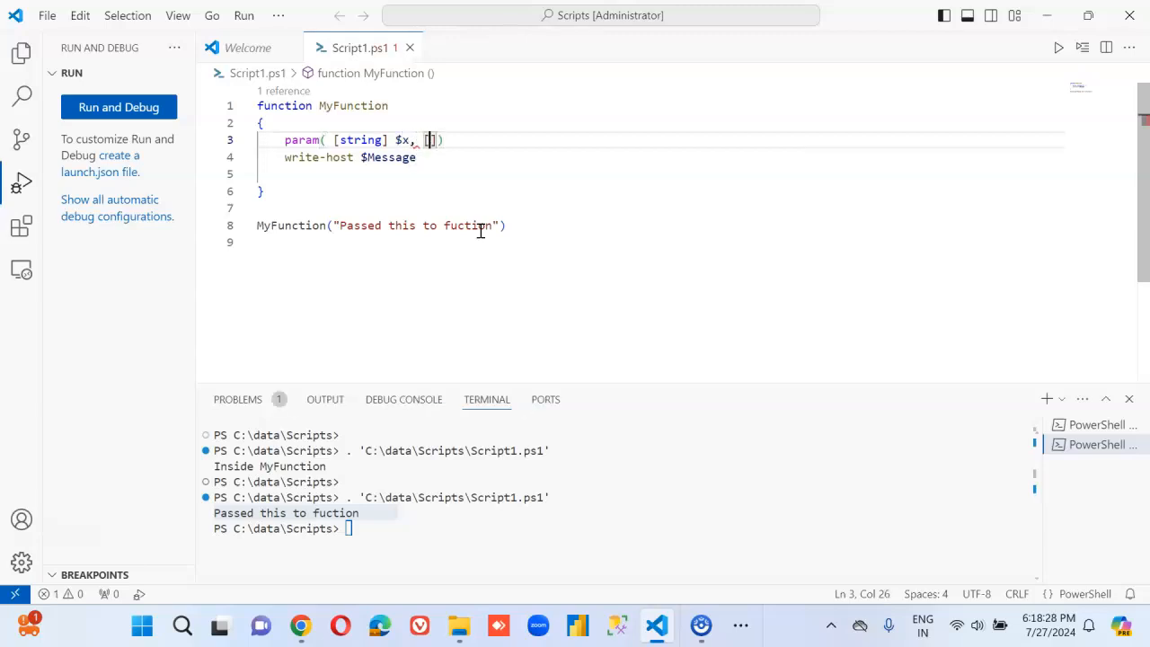
# - Edit the param block to [string] $x, [string] $y and open a new line below
pyautogui.write('[string]')
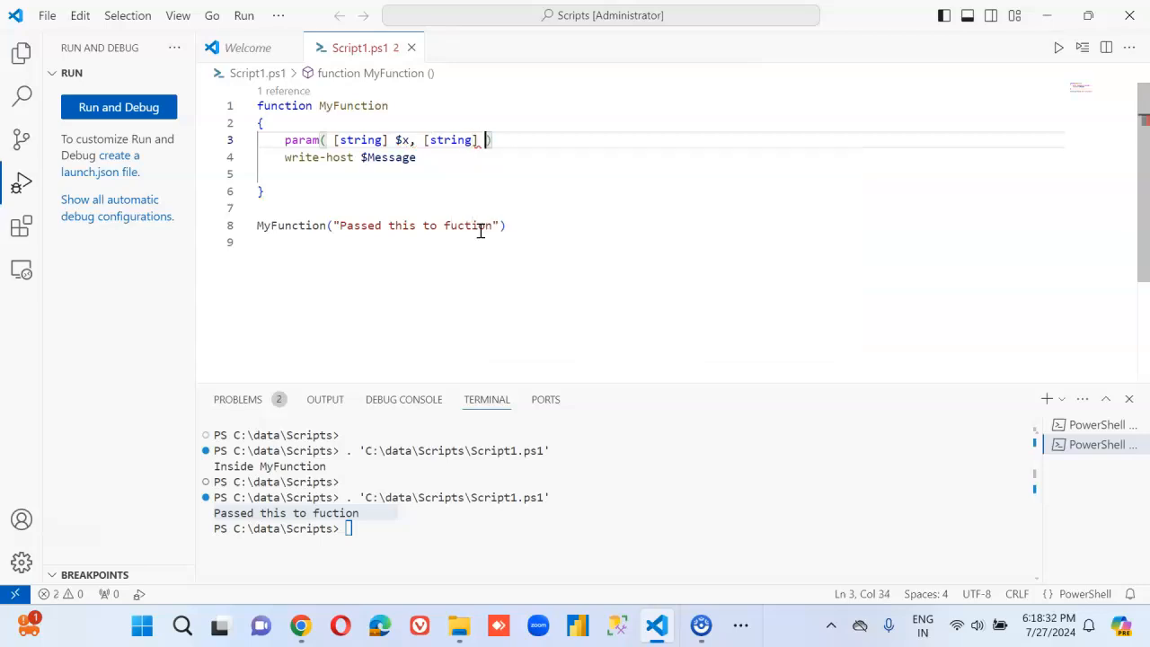
pyautogui.write('$y')
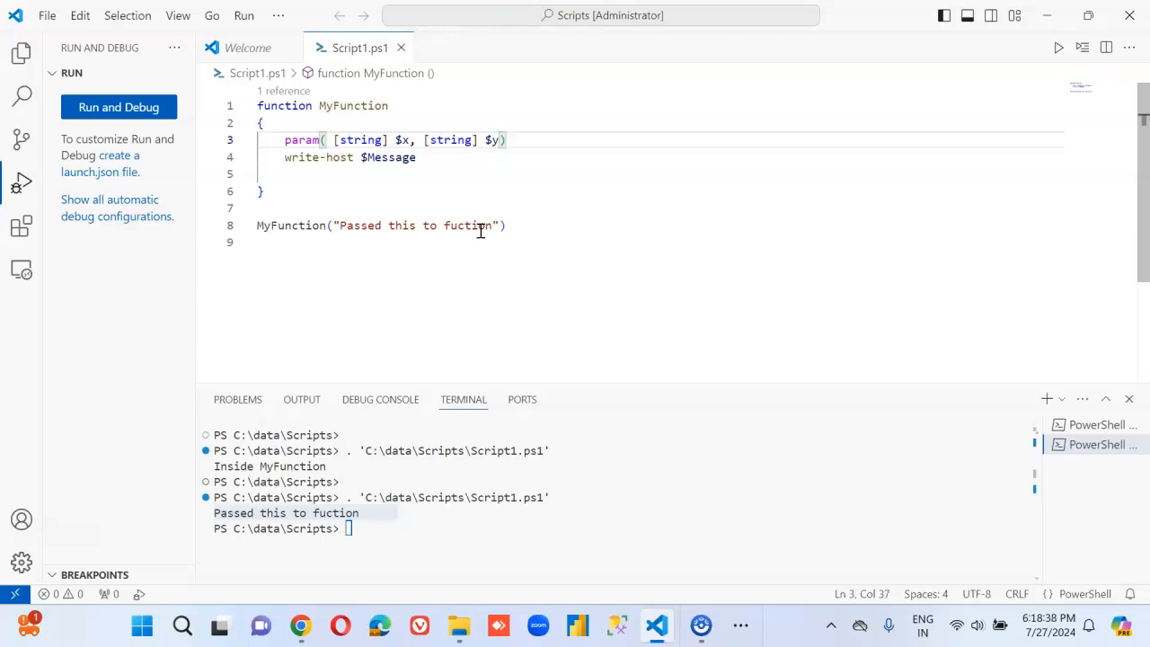
pyautogui.press('Enter')
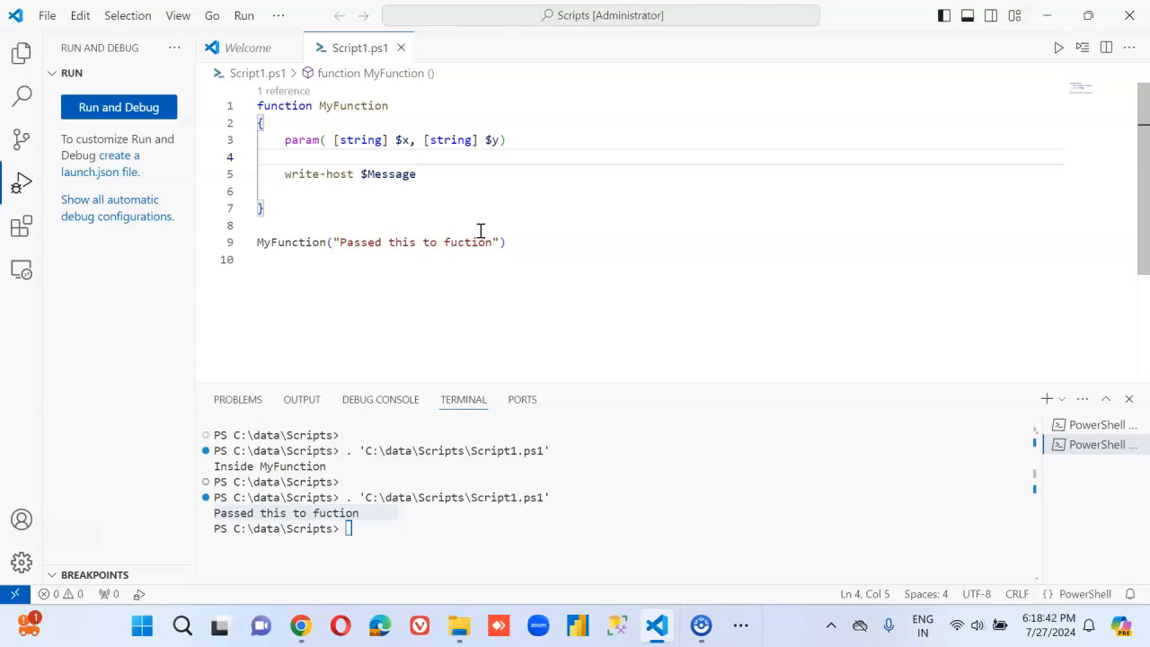
# - Add the line $z = $x + $y inside MyFunction
pyautogui.write('$')
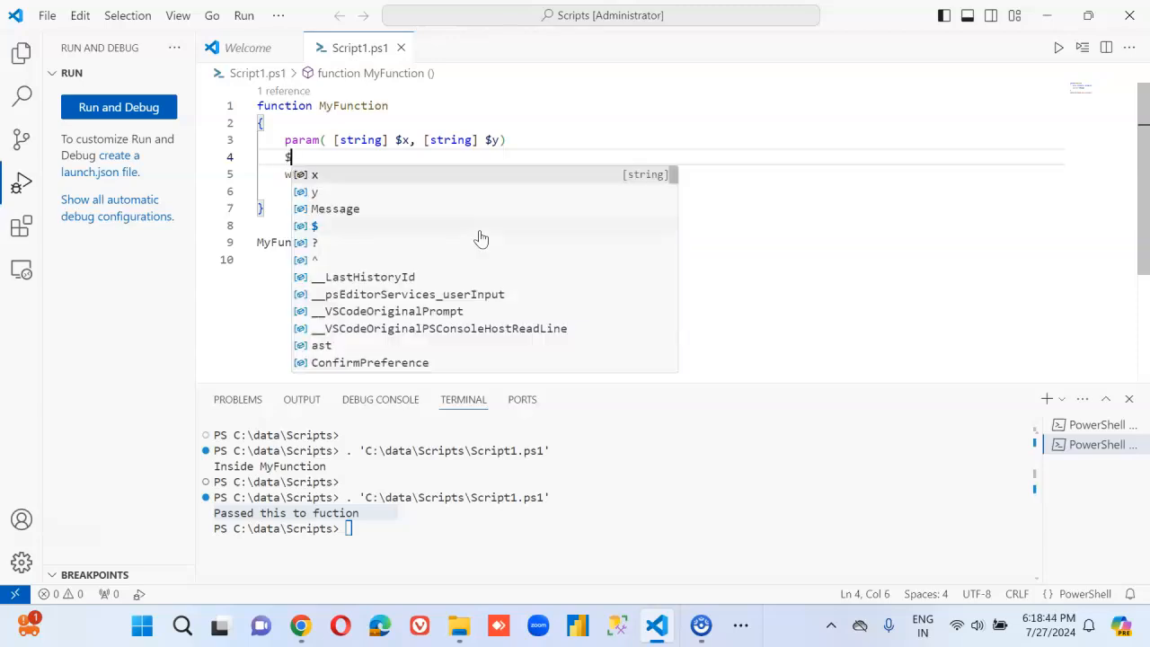
pyautogui.write('z =')
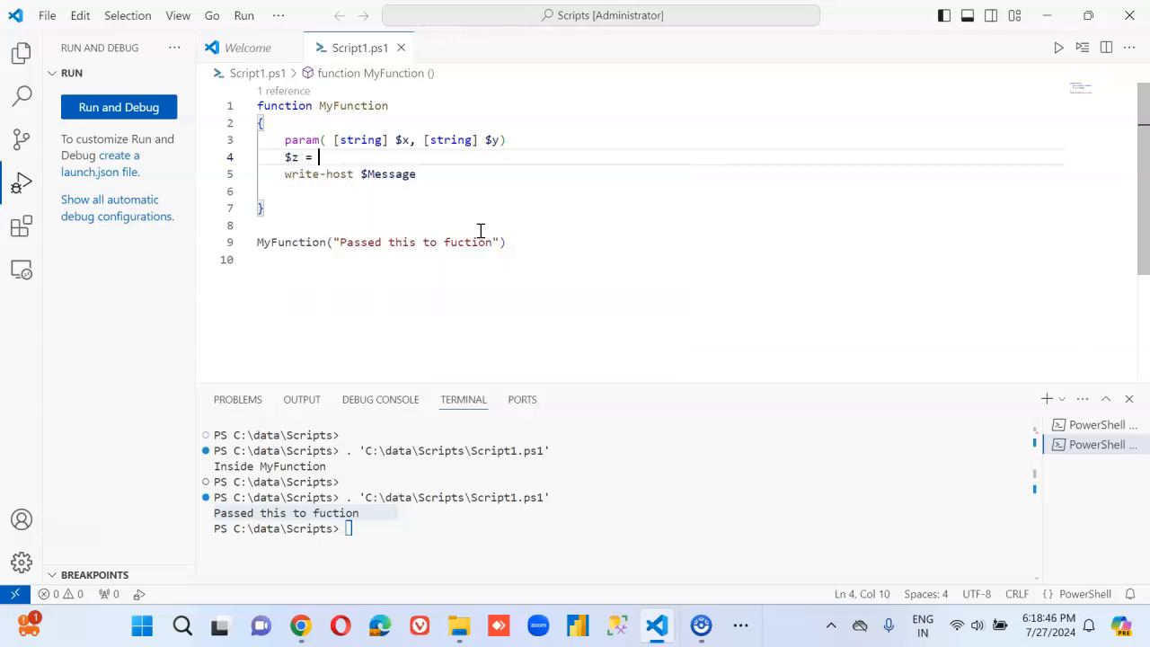
pyautogui.write('$x')
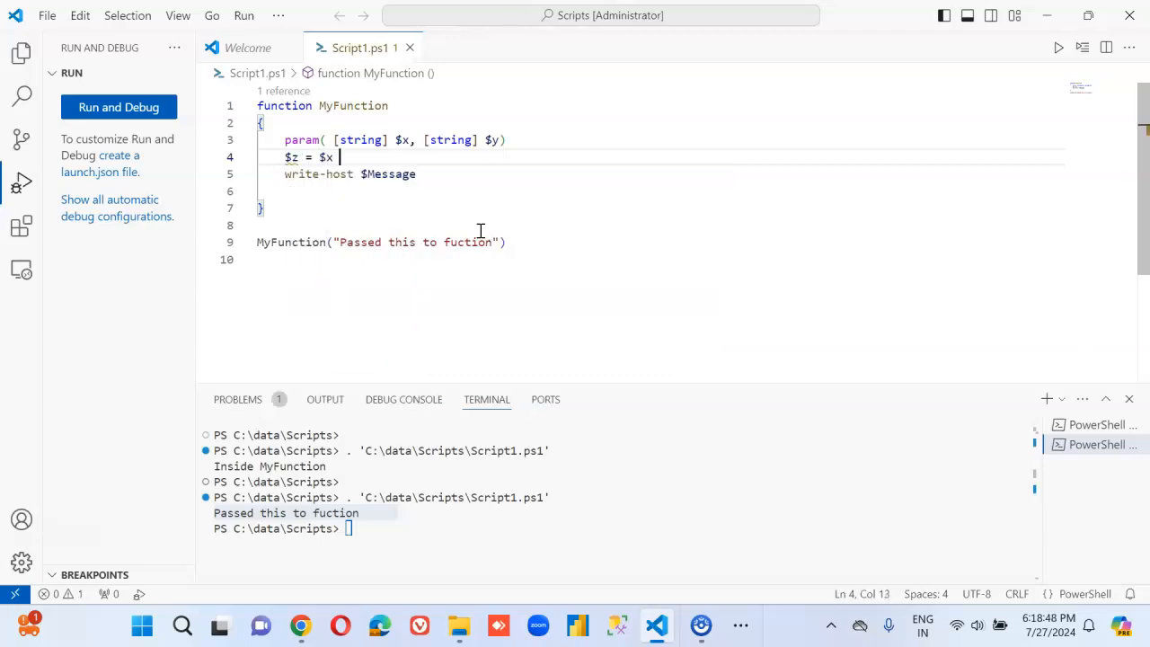
pyautogui.write('+ $')
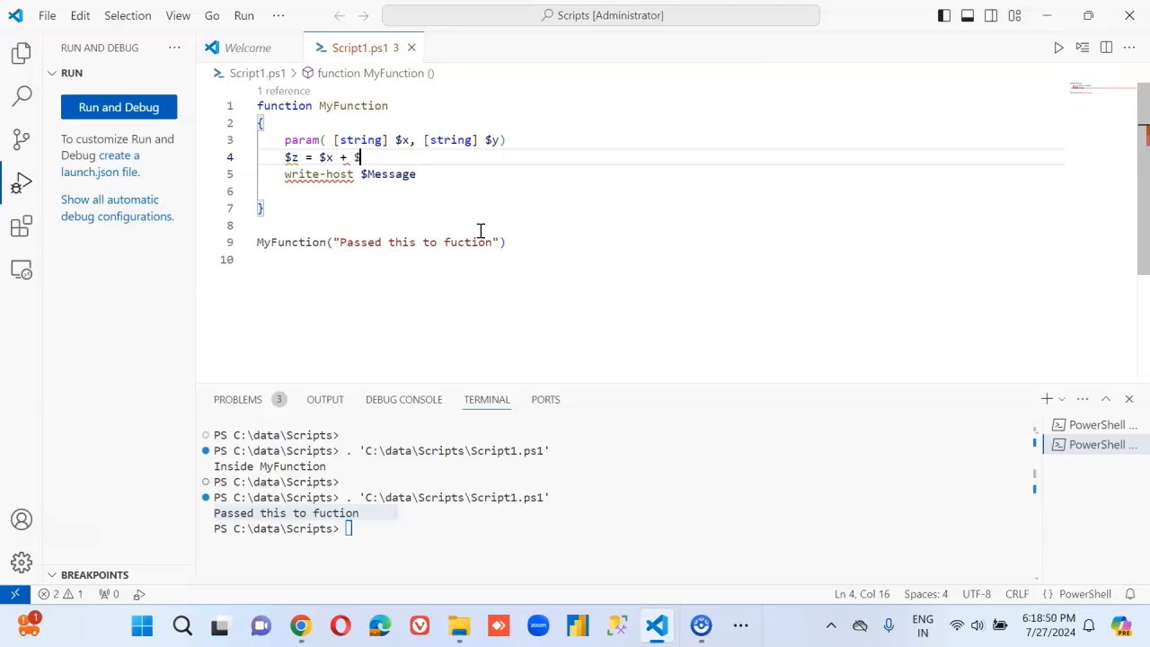
pyautogui.write('y')
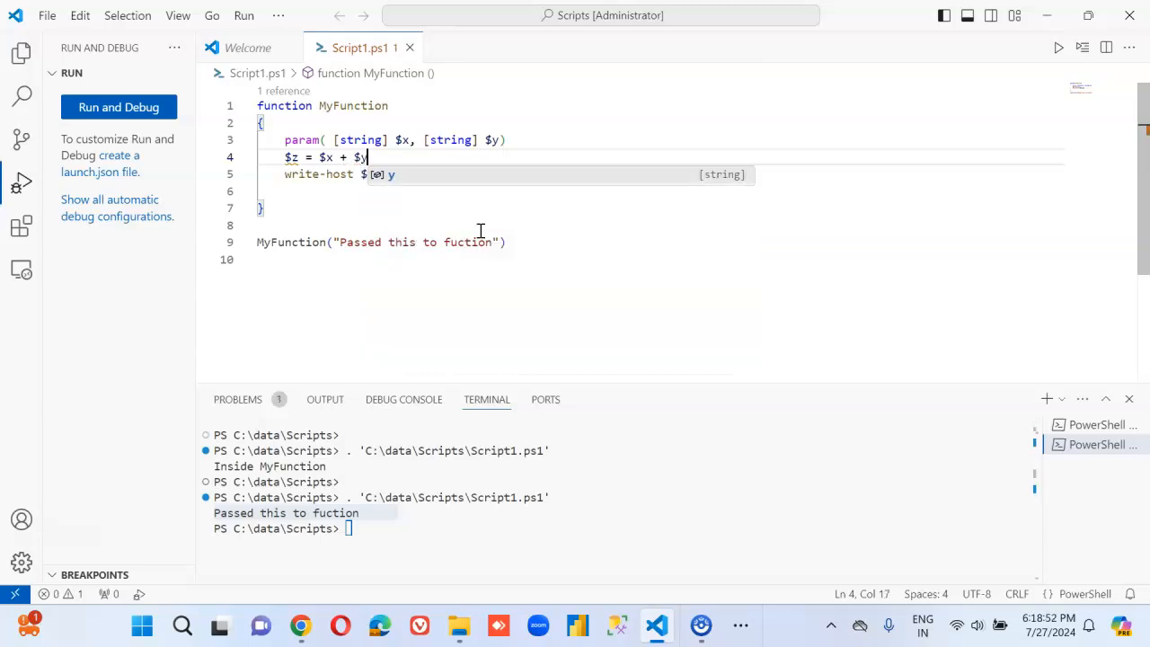
# - Replace write-host $Message with return $z
pyautogui.write('Message')
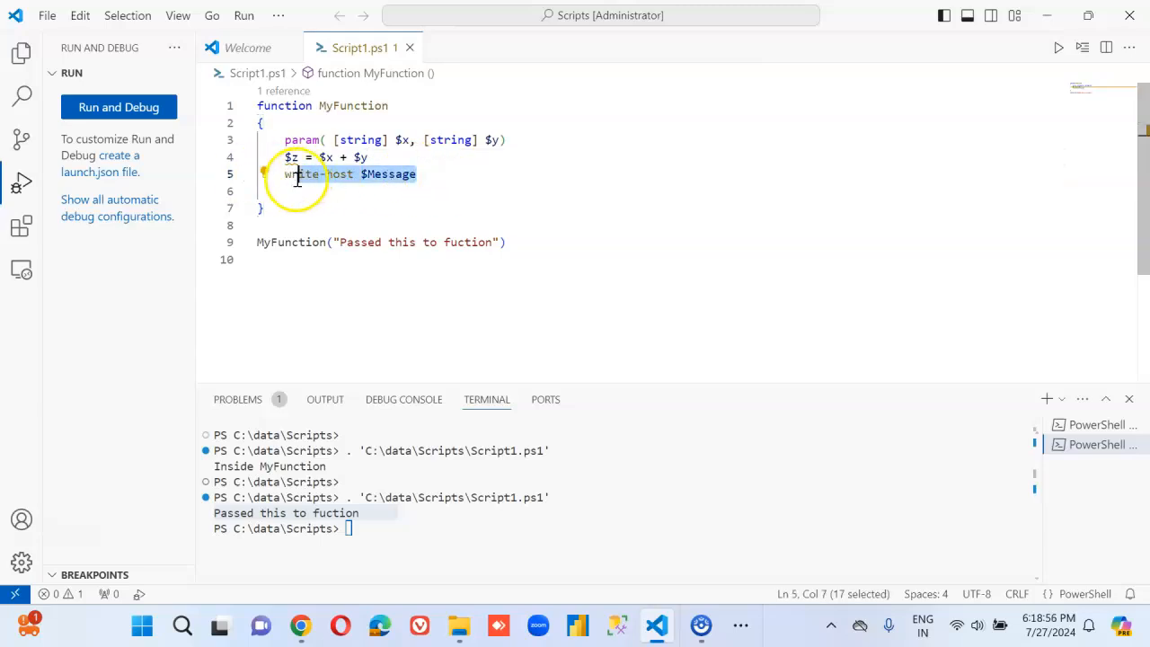
pyautogui.write('retur')
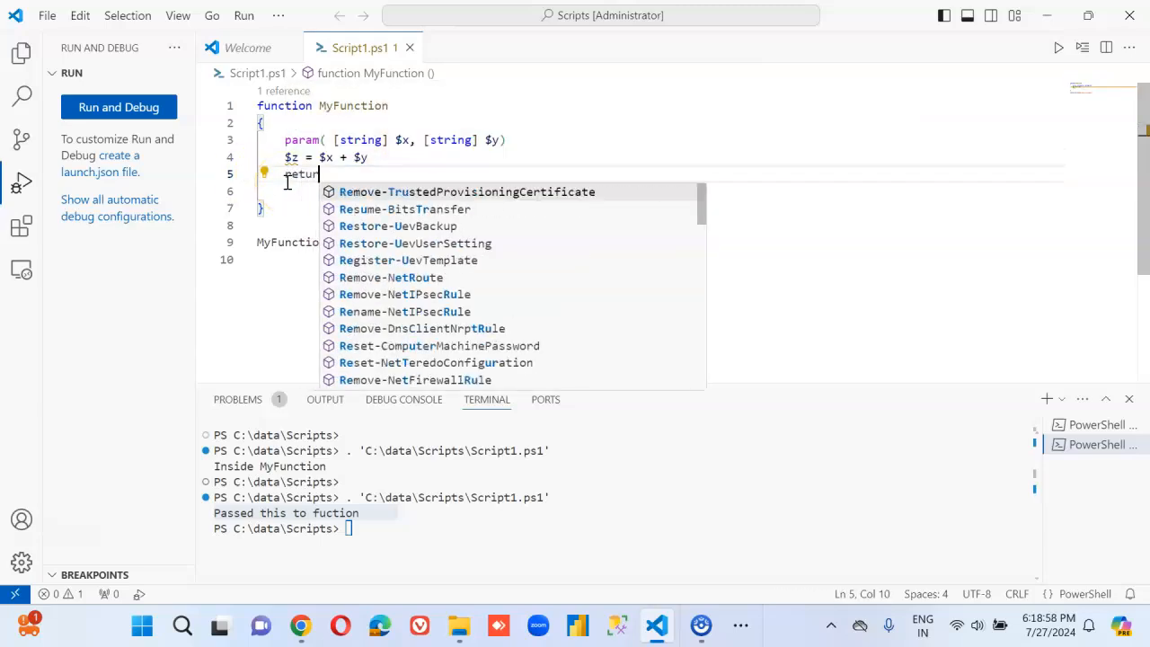
pyautogui.press('Escape')
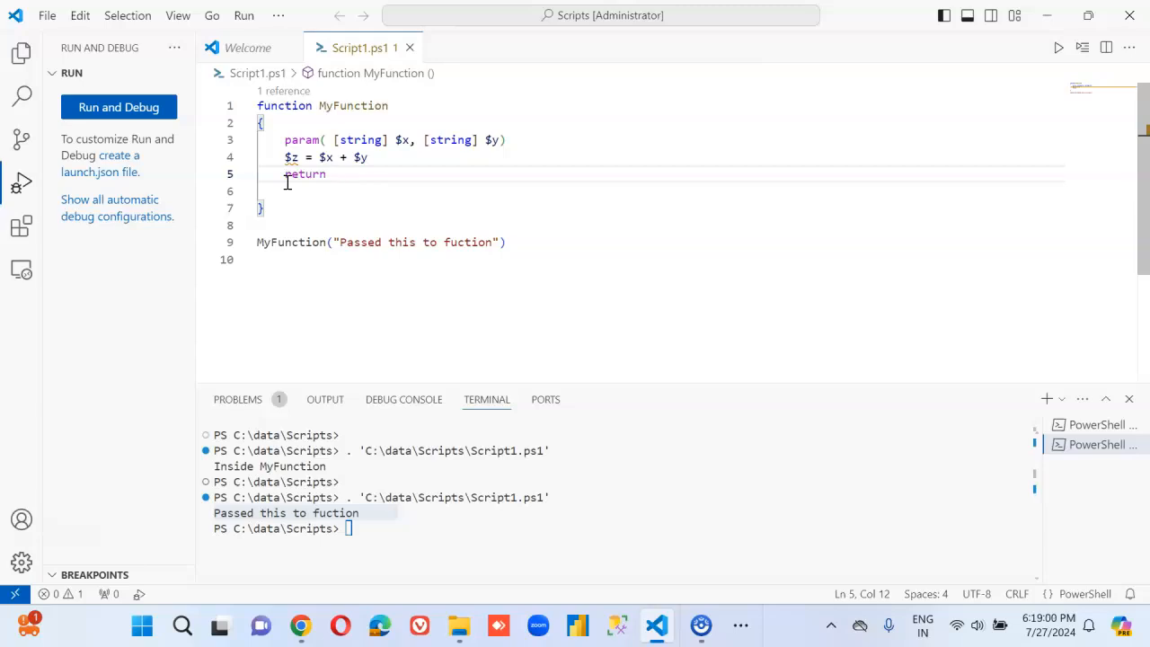
pyautogui.write('$z')
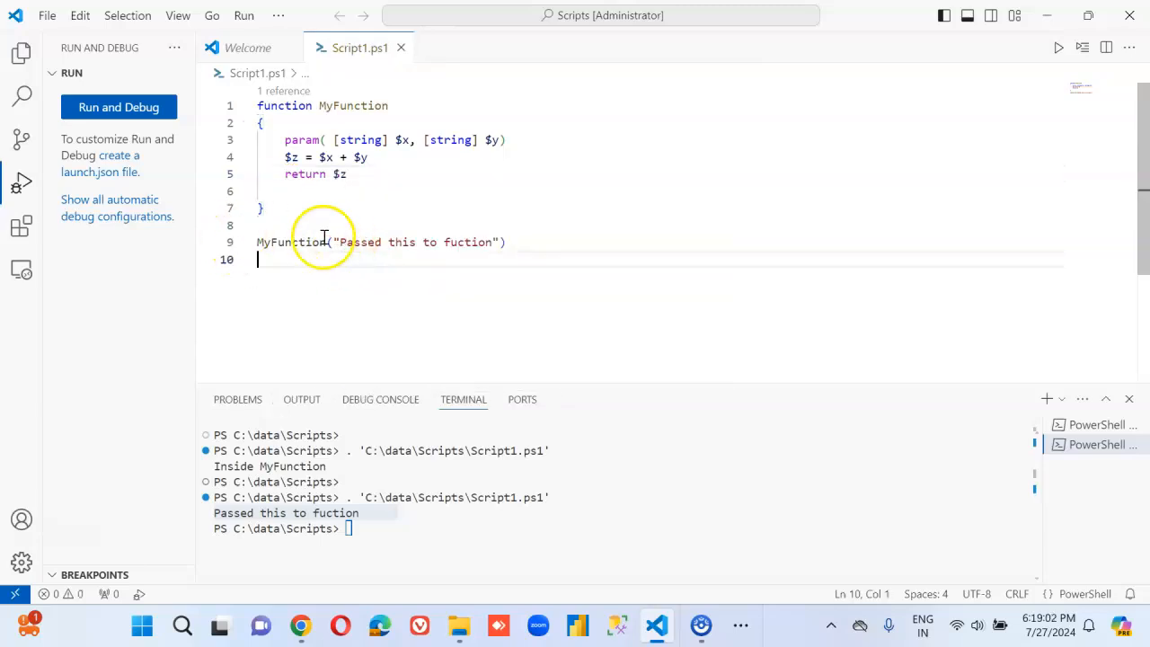
# - Rewrite the call as MyFunction "The message " " from him" without parentheses
pyautogui.click(258, 242)
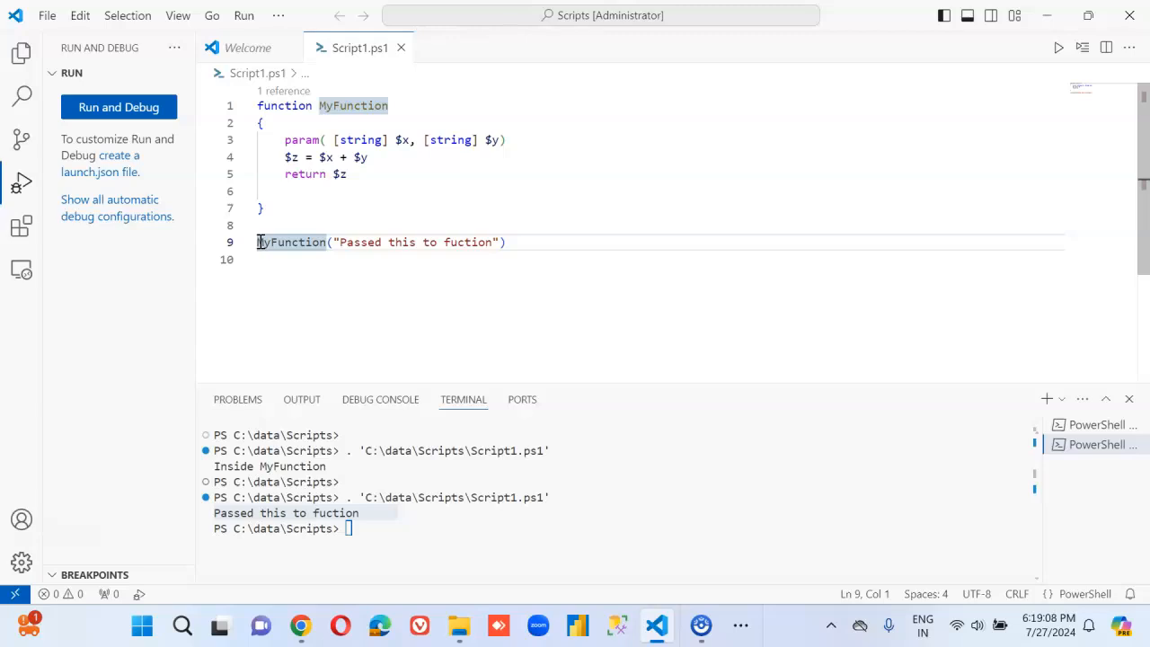
pyautogui.click(337, 241)
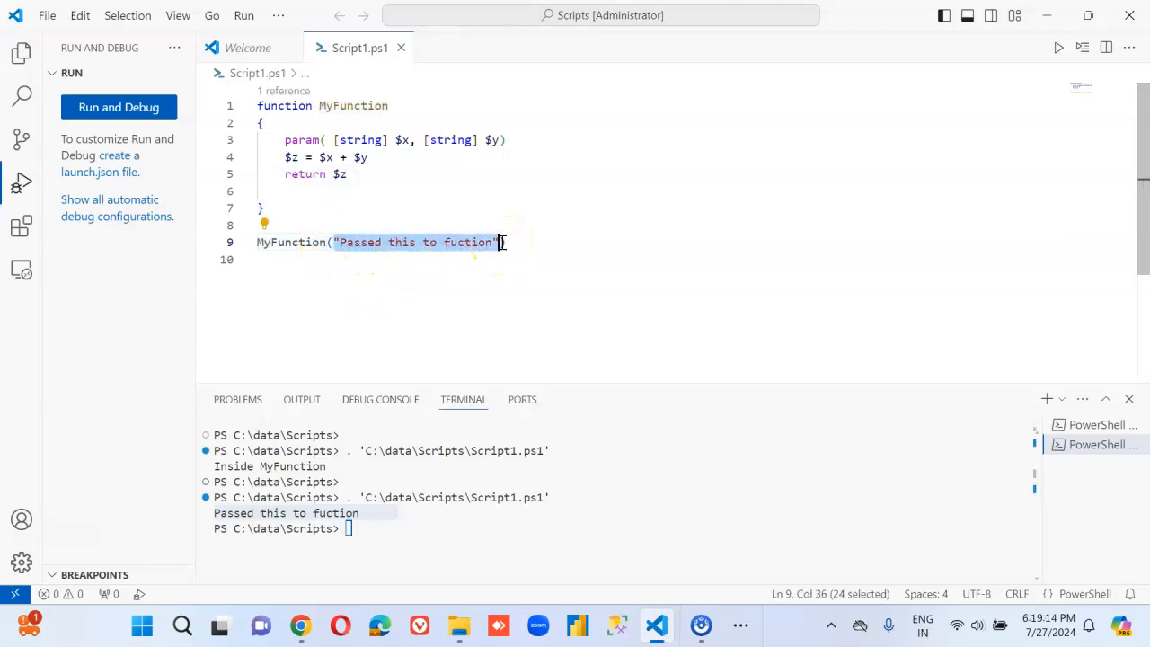
pyautogui.write('The')
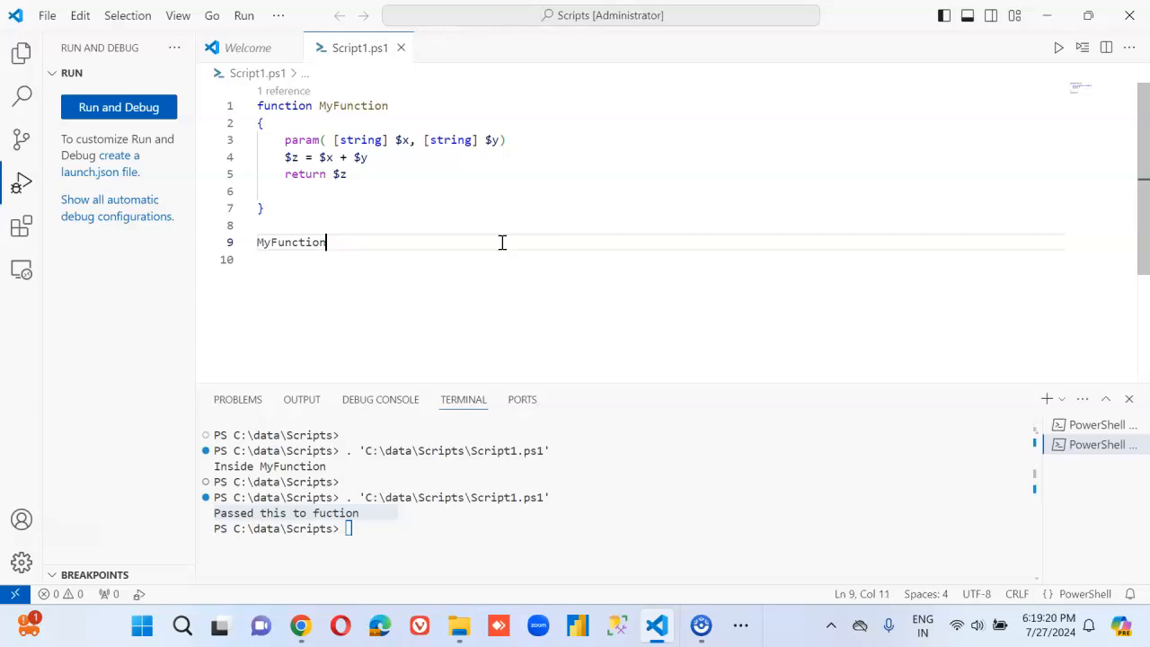
pyautogui.write('":"')
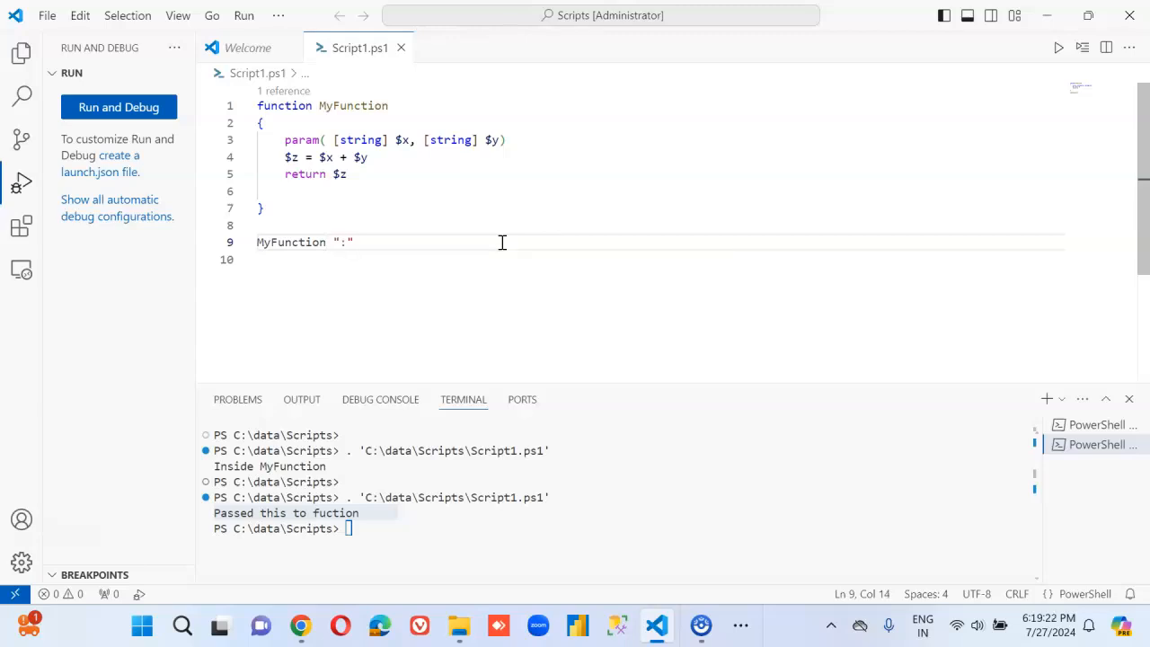
pyautogui.write('The')
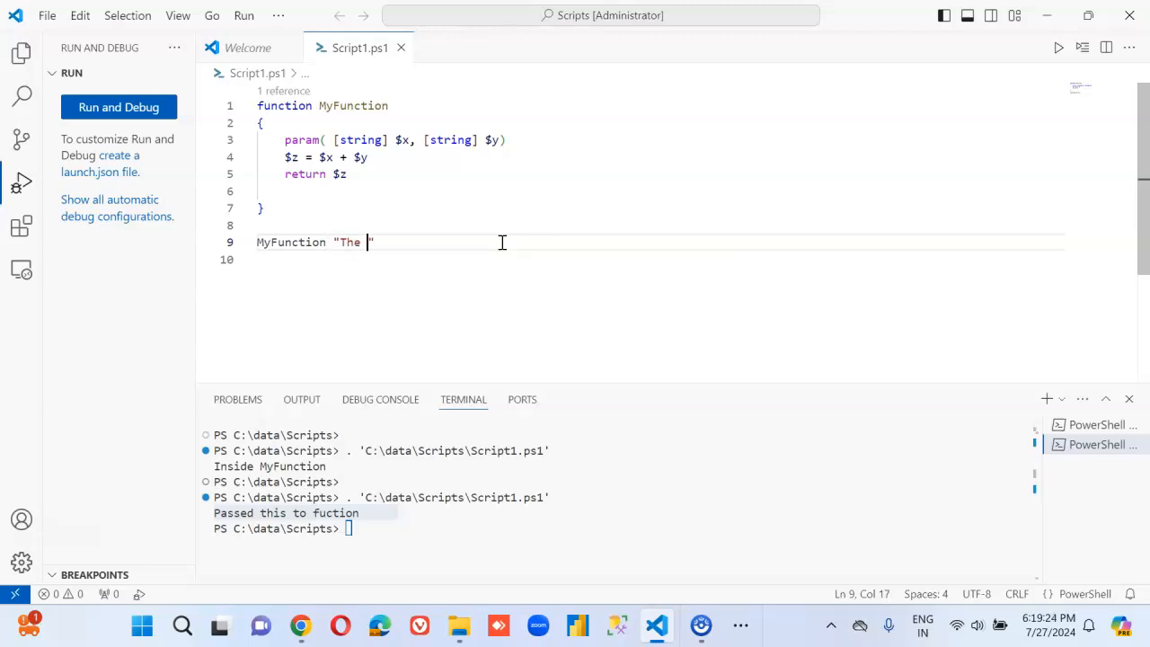
pyautogui.write('message')
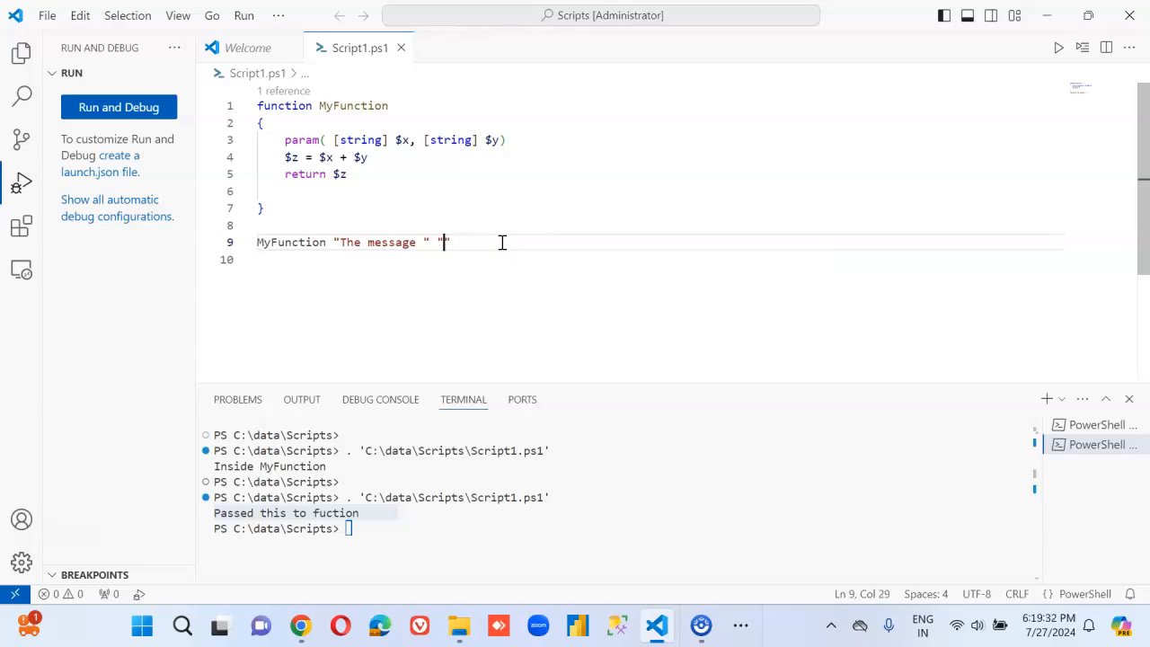
pyautogui.write('from "')
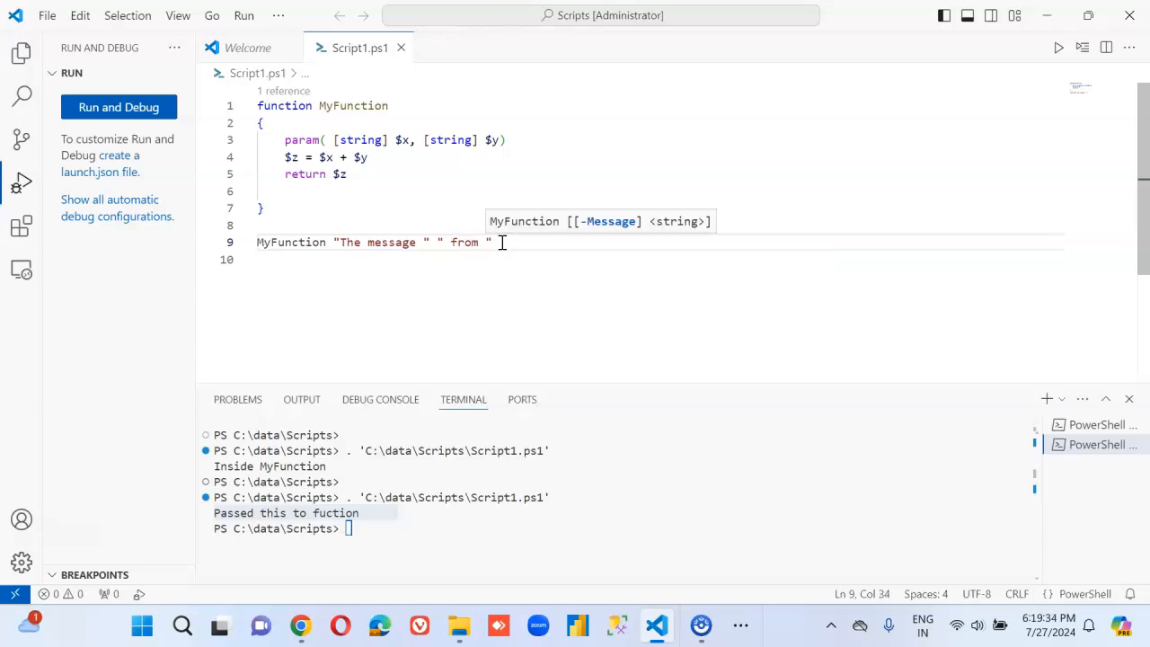
pyautogui.write('him')
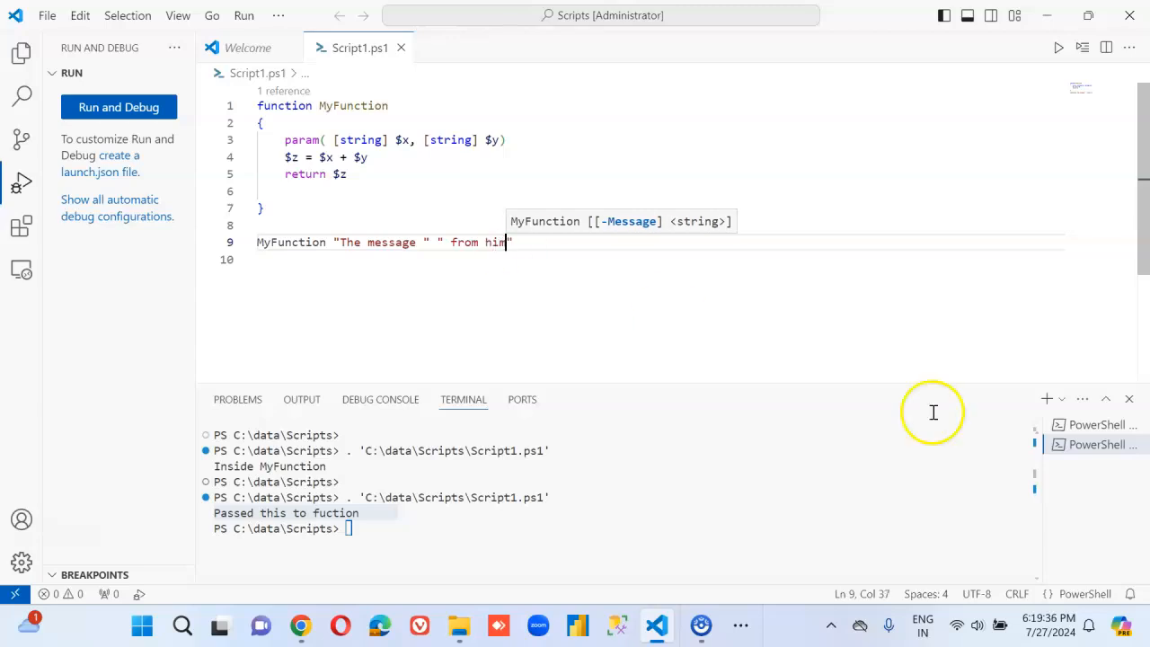